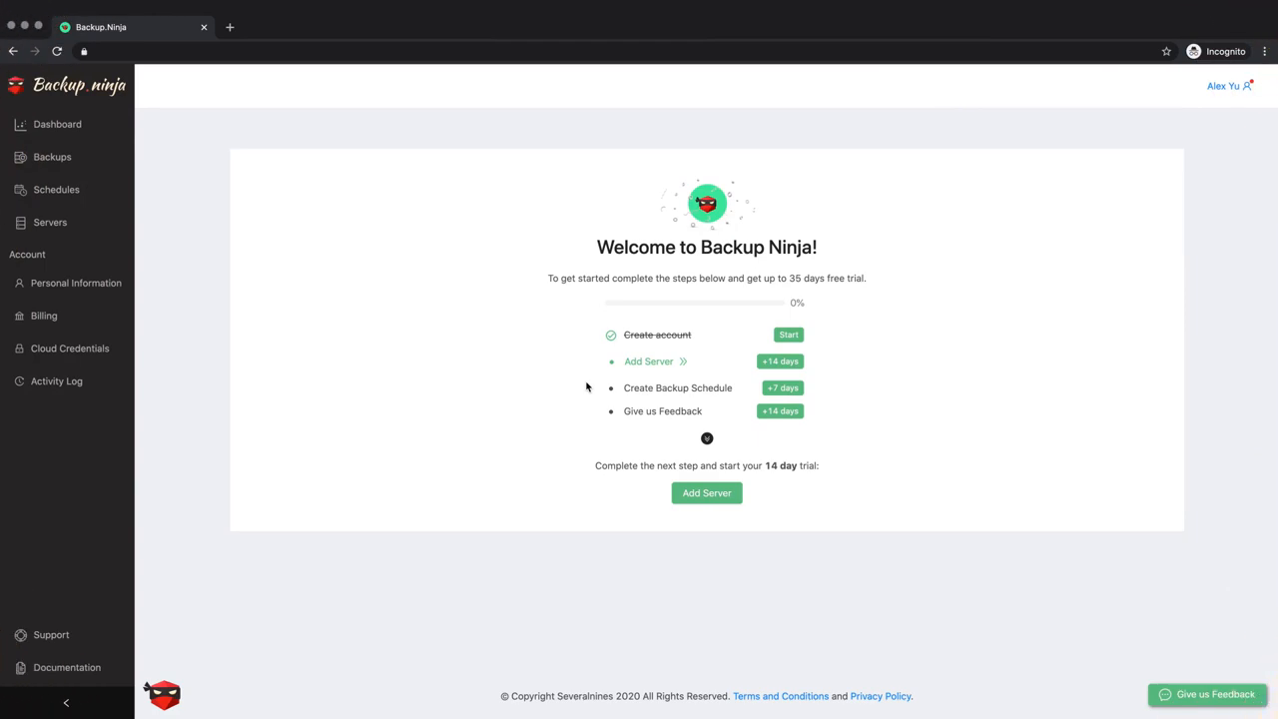
{"action": "mouse_move", "coordinate": [789, 376]}
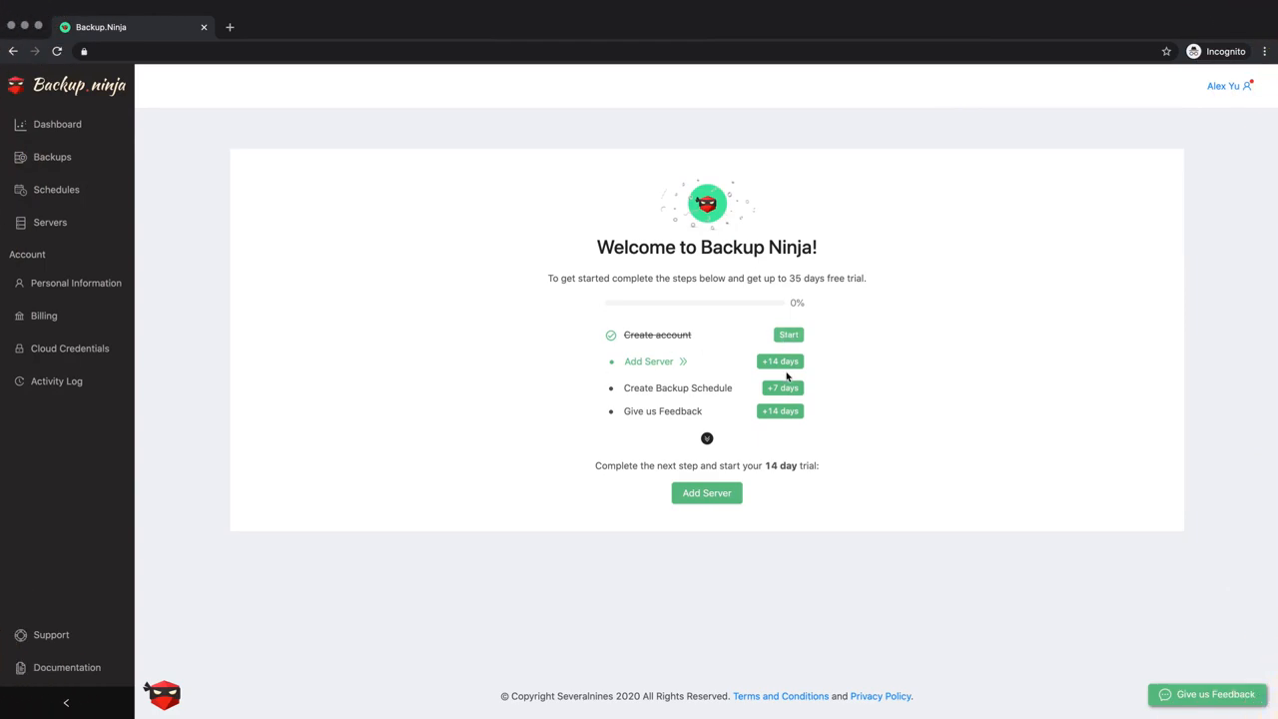
{"action": "mouse_move", "coordinate": [709, 443]}
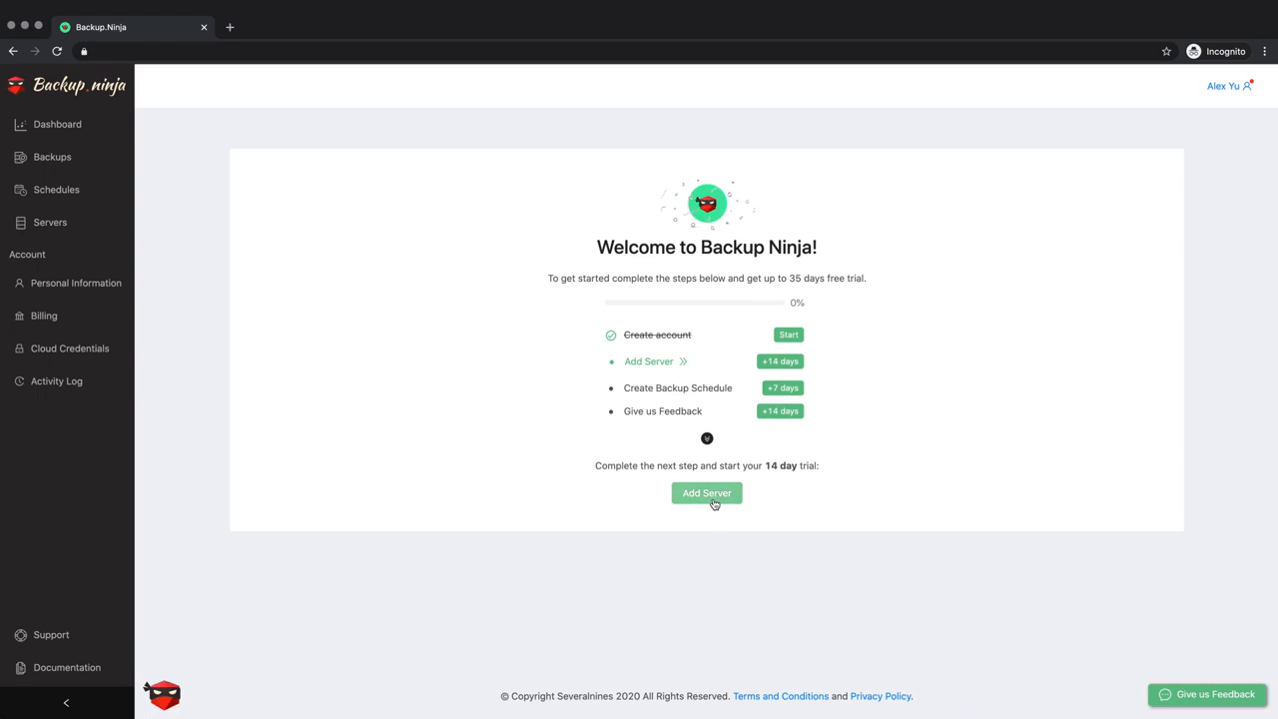
Add a new server and select MySQL (pre-8.0) as the database type.
{"action": "left_click", "coordinate": [705, 492]}
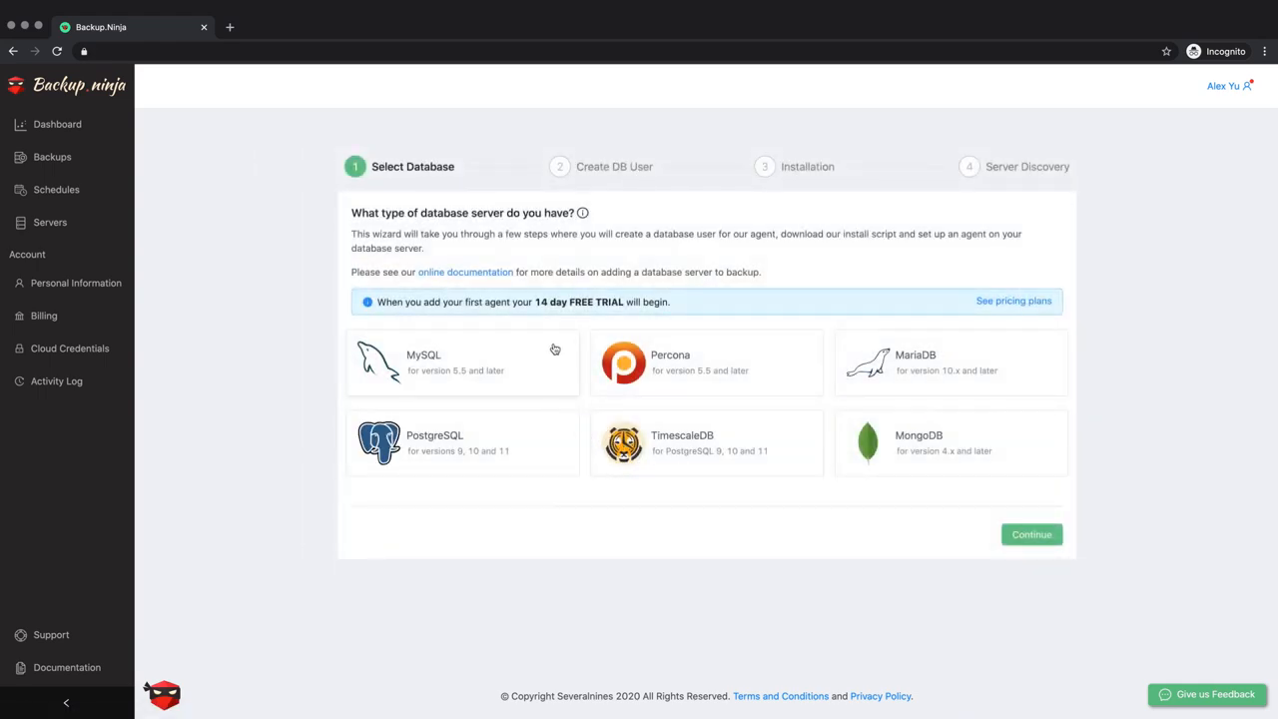
{"action": "left_click", "coordinate": [461, 362]}
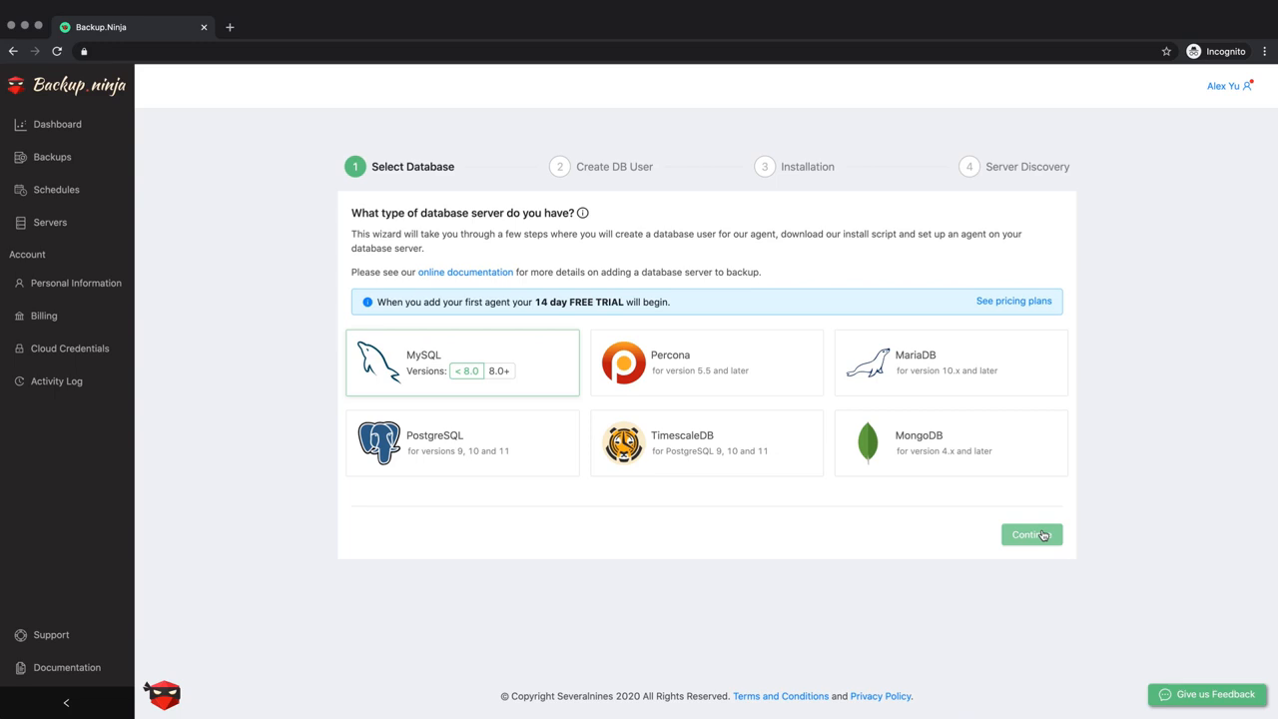
Continue to Create DB User and copy the s9s CREATE USER and GRANT statements.
{"action": "left_click", "coordinate": [1031, 534]}
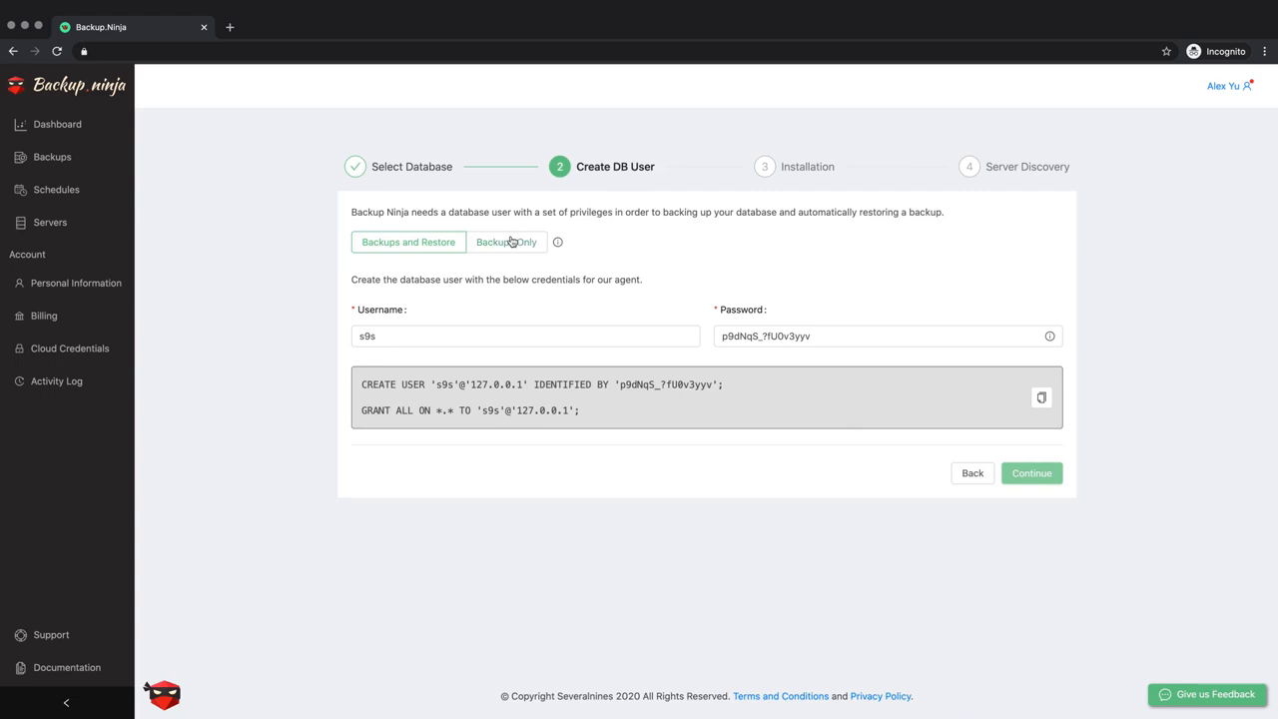
{"action": "left_click", "coordinate": [506, 241]}
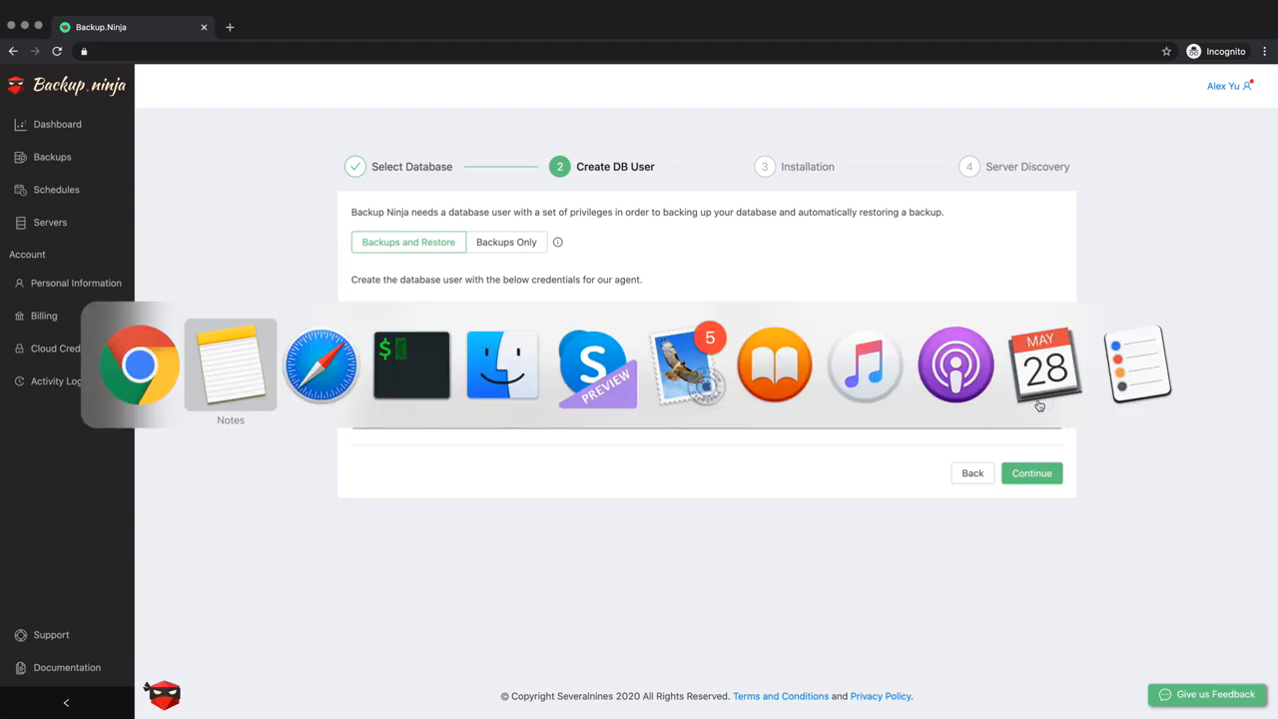
Run the copied CREATE USER and GRANT statements in c27's mysql prompt.
{"action": "left_click", "coordinate": [412, 364]}
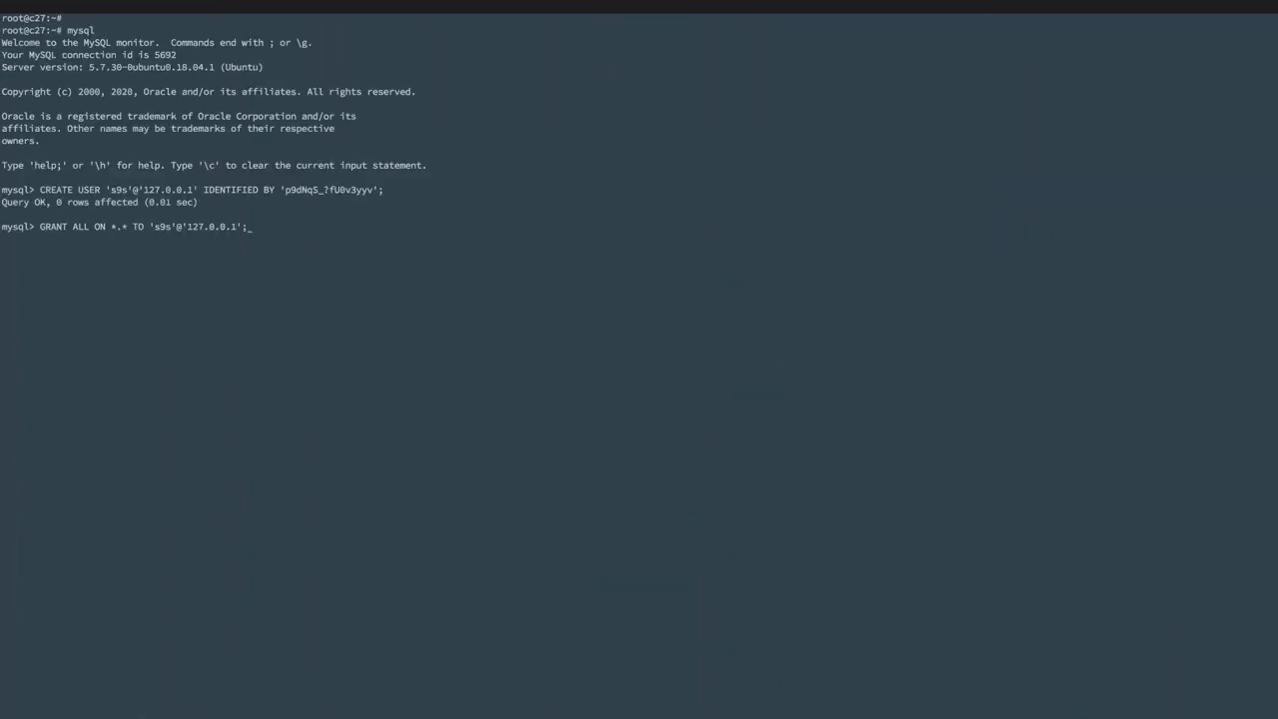
{"action": "key", "text": "Return"}
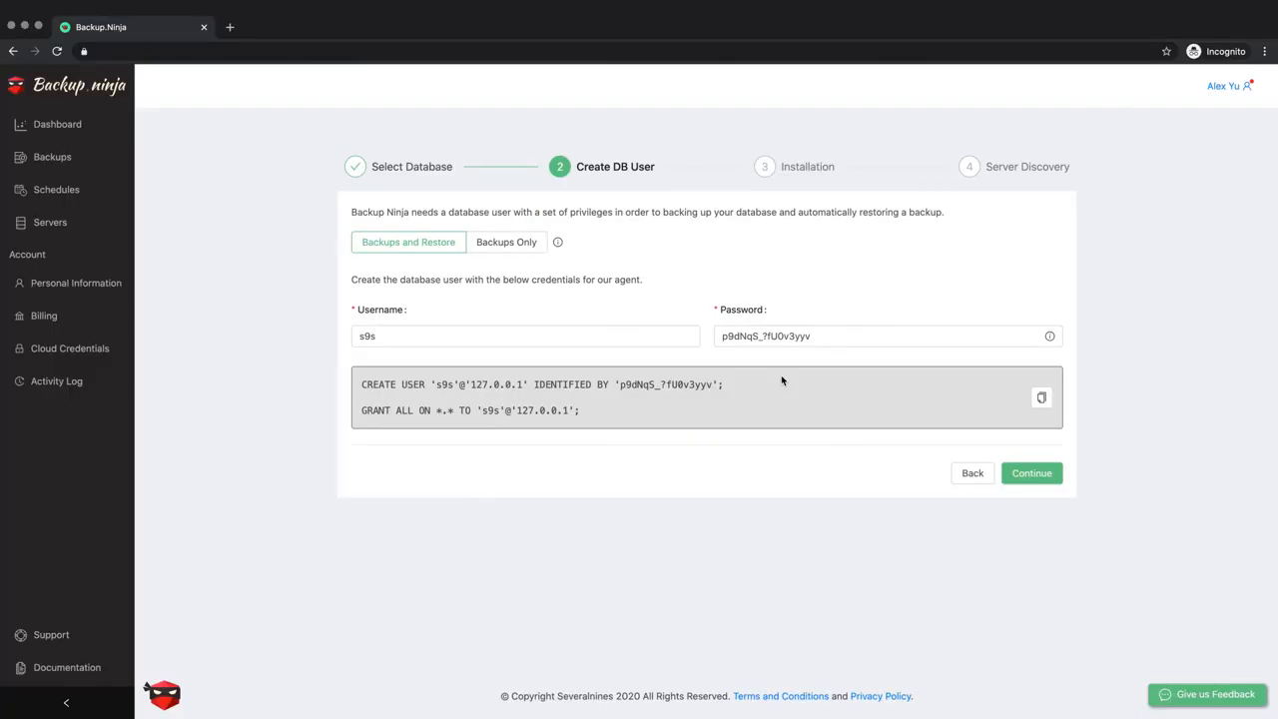
Reach the installation step, set the install command to root, and copy the wget command.
{"action": "left_click", "coordinate": [1031, 472]}
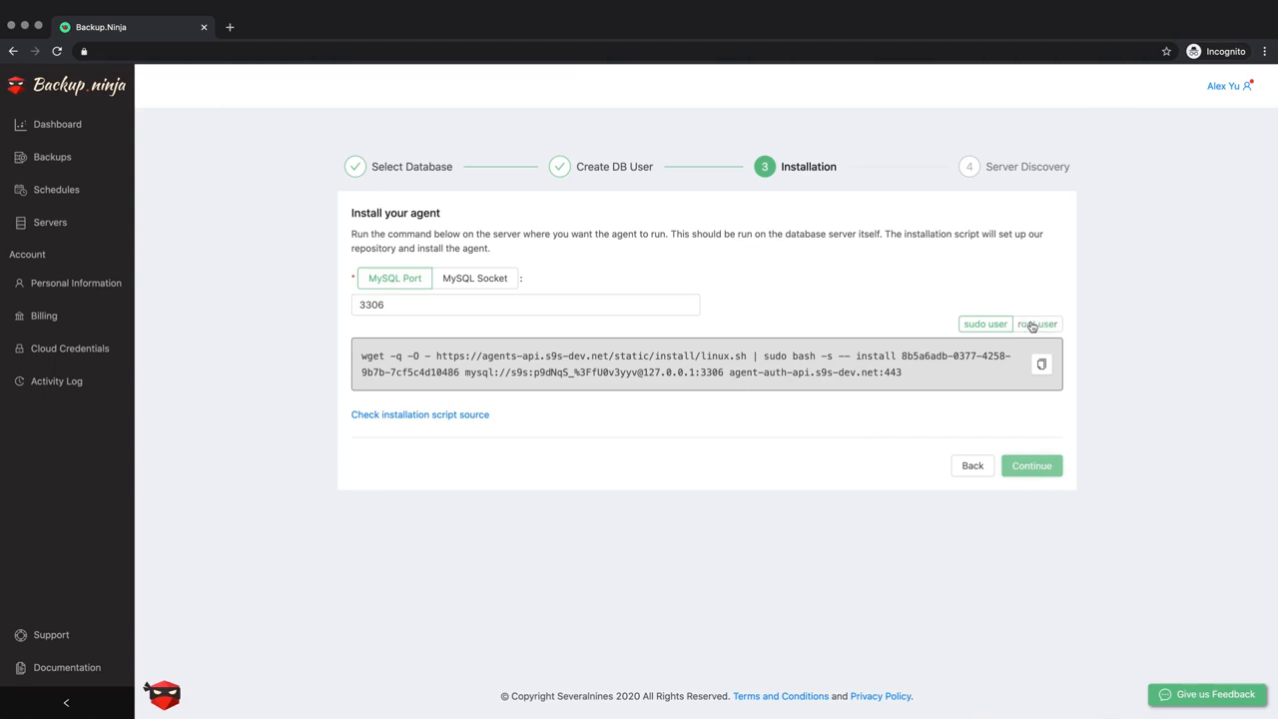
{"action": "left_click", "coordinate": [1037, 324]}
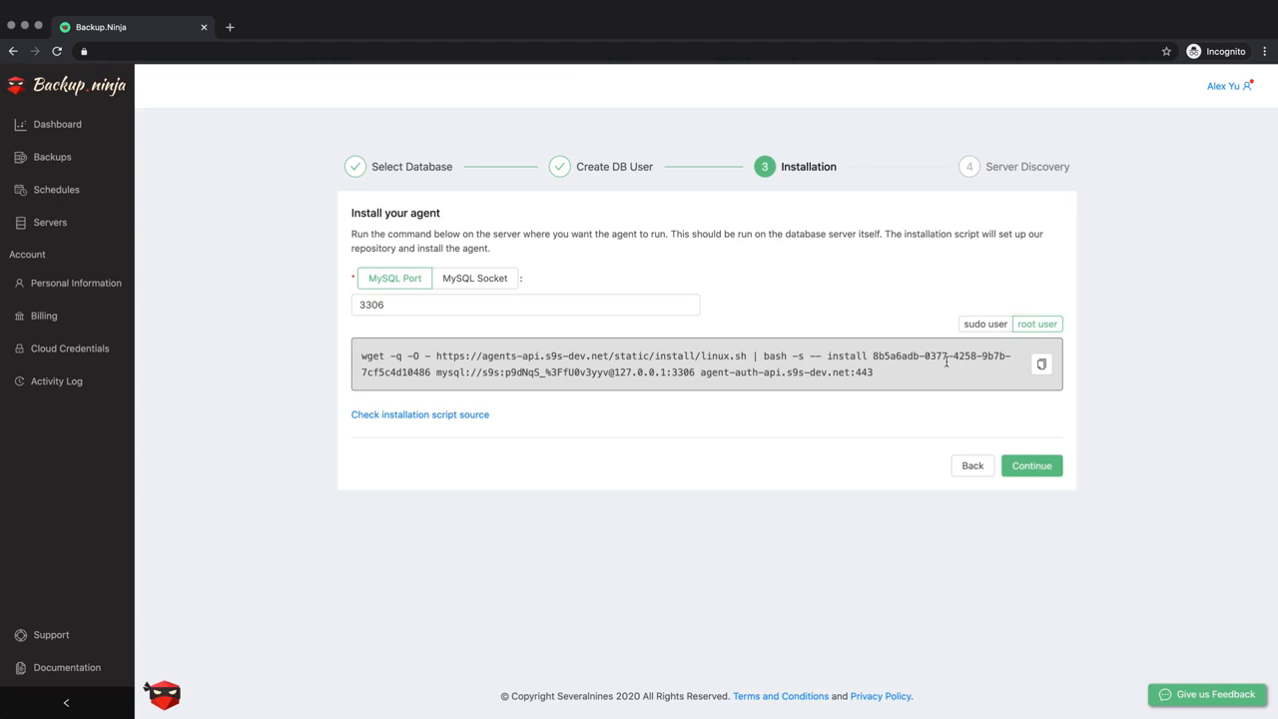
{"action": "left_click", "coordinate": [1041, 364]}
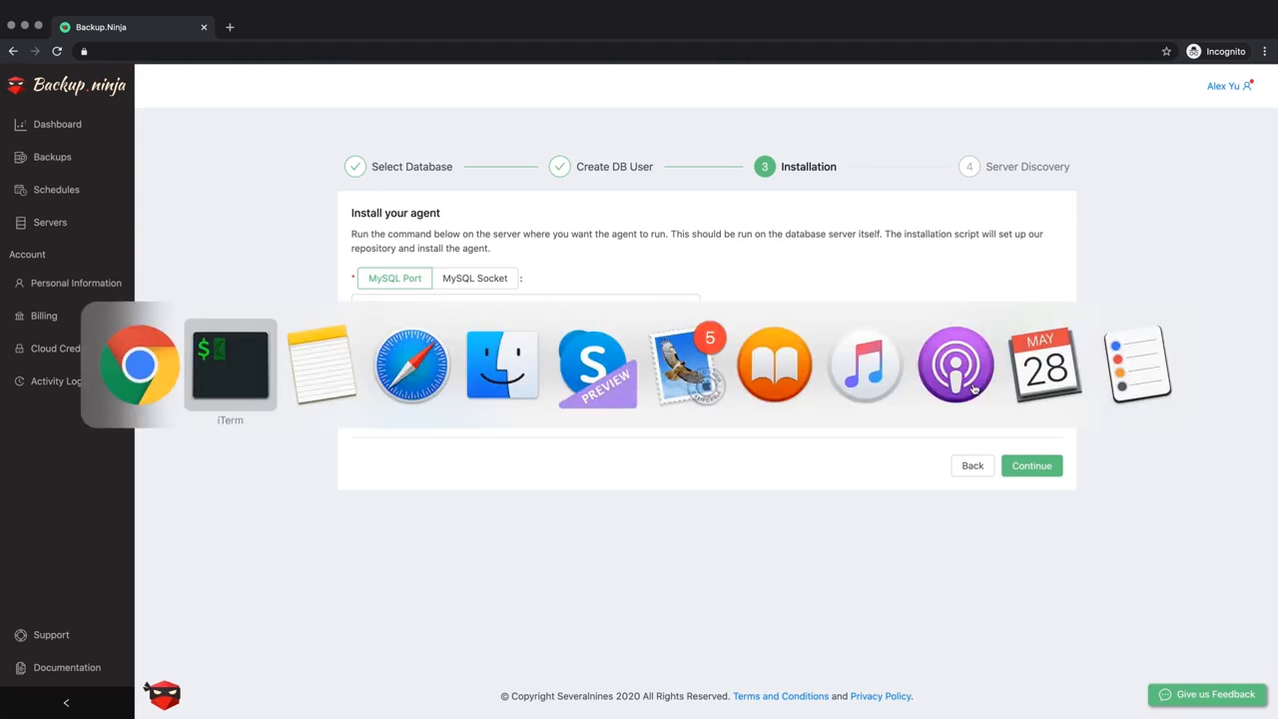
Run the agent installer in iTerm, then continue to Server Discovery listing c27.
{"action": "left_click", "coordinate": [230, 364]}
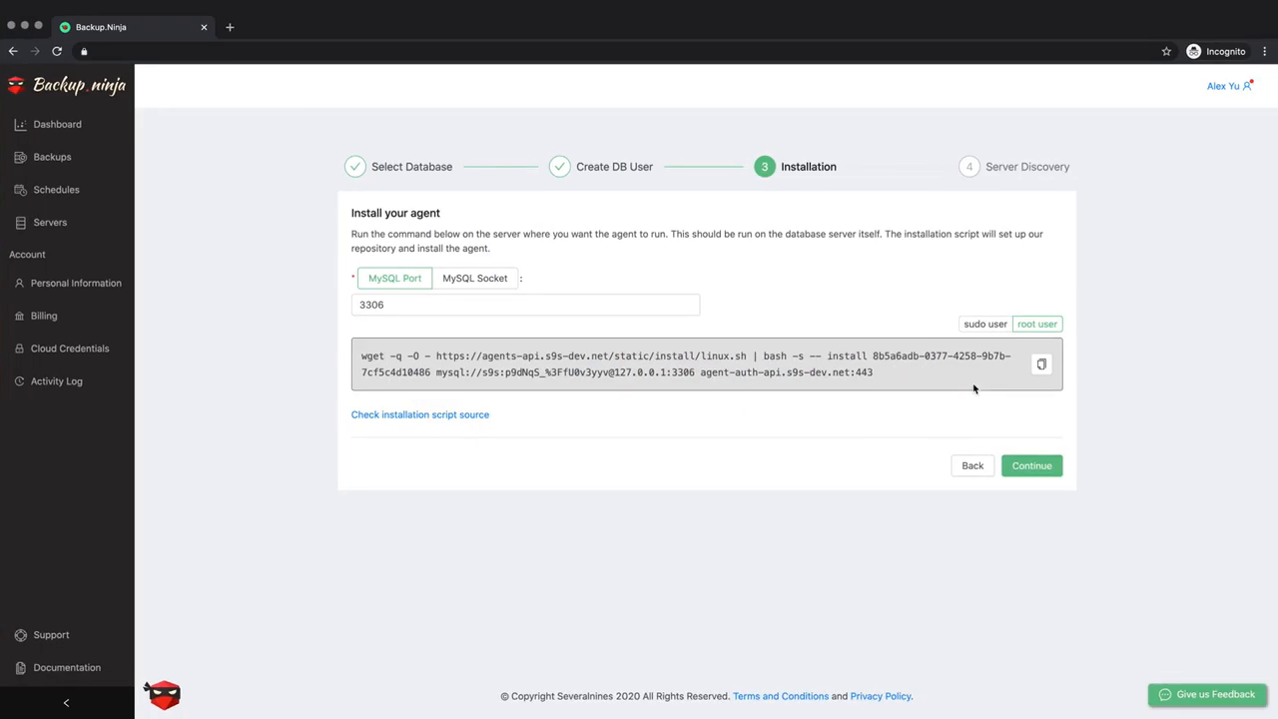
{"action": "left_click", "coordinate": [1032, 465]}
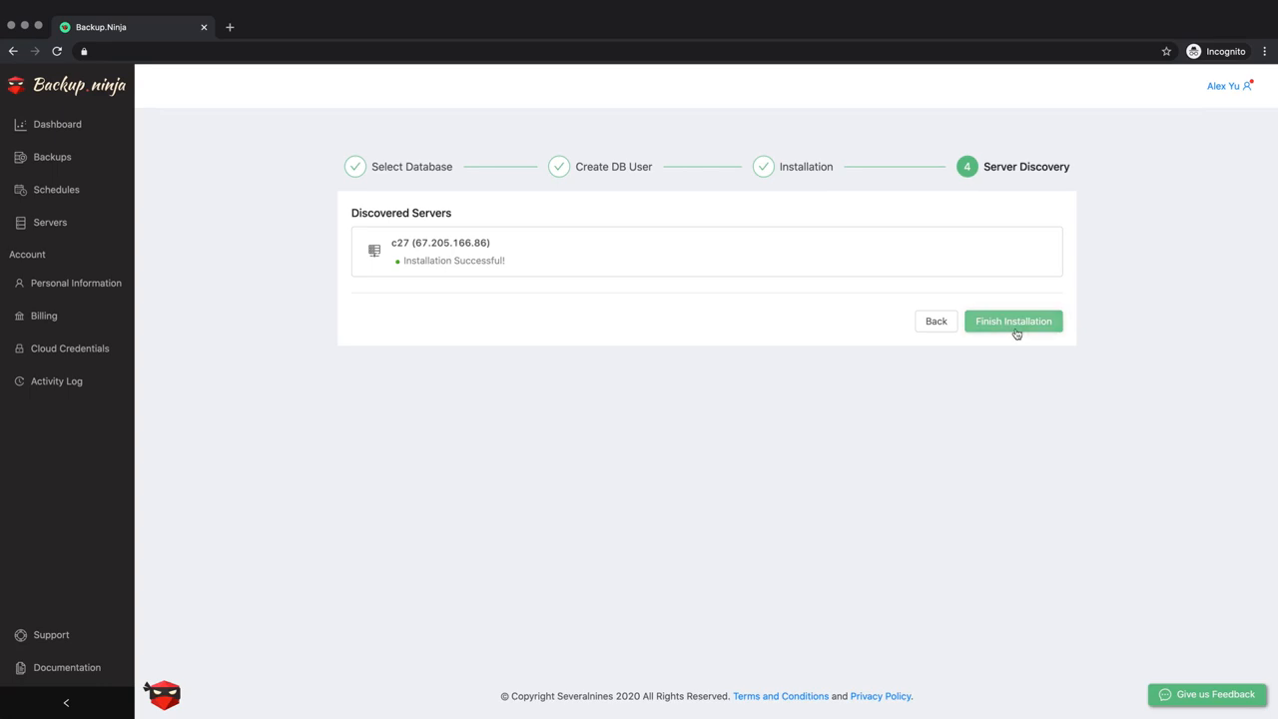
Finish installing server c27 and confirm the 14-day free trial popup.
{"action": "left_click", "coordinate": [1012, 321]}
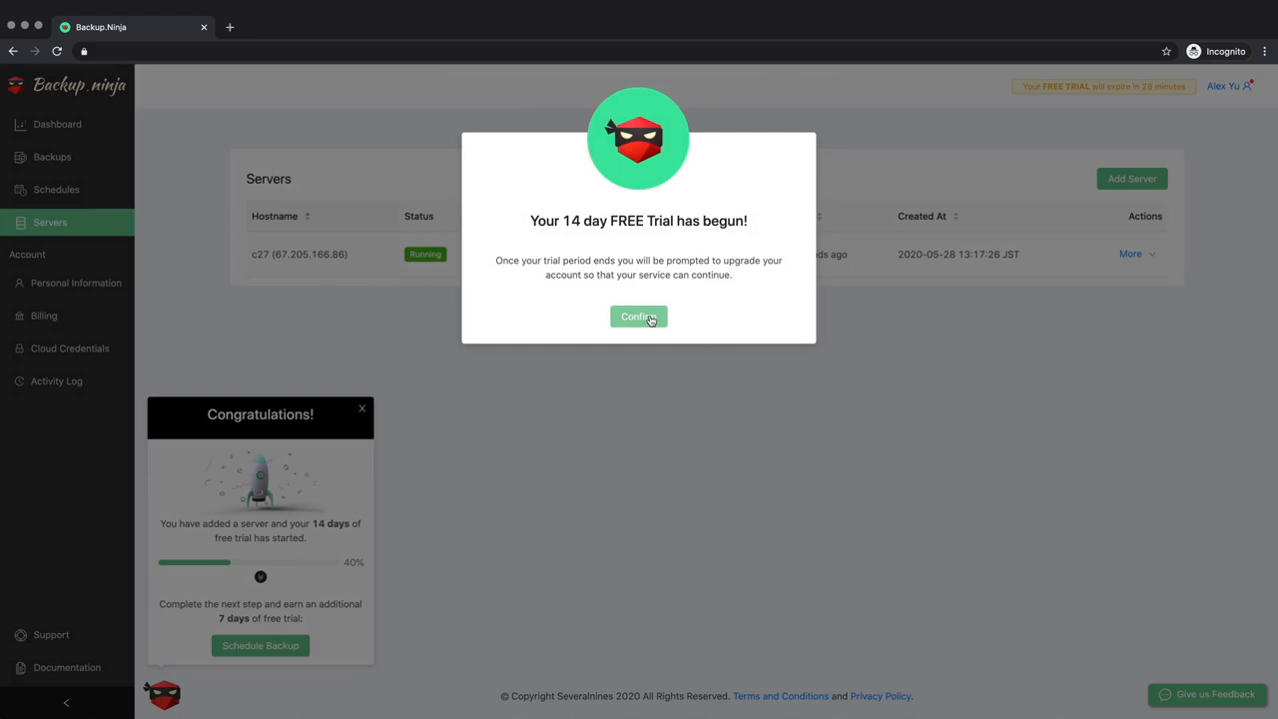
{"action": "left_click", "coordinate": [638, 316]}
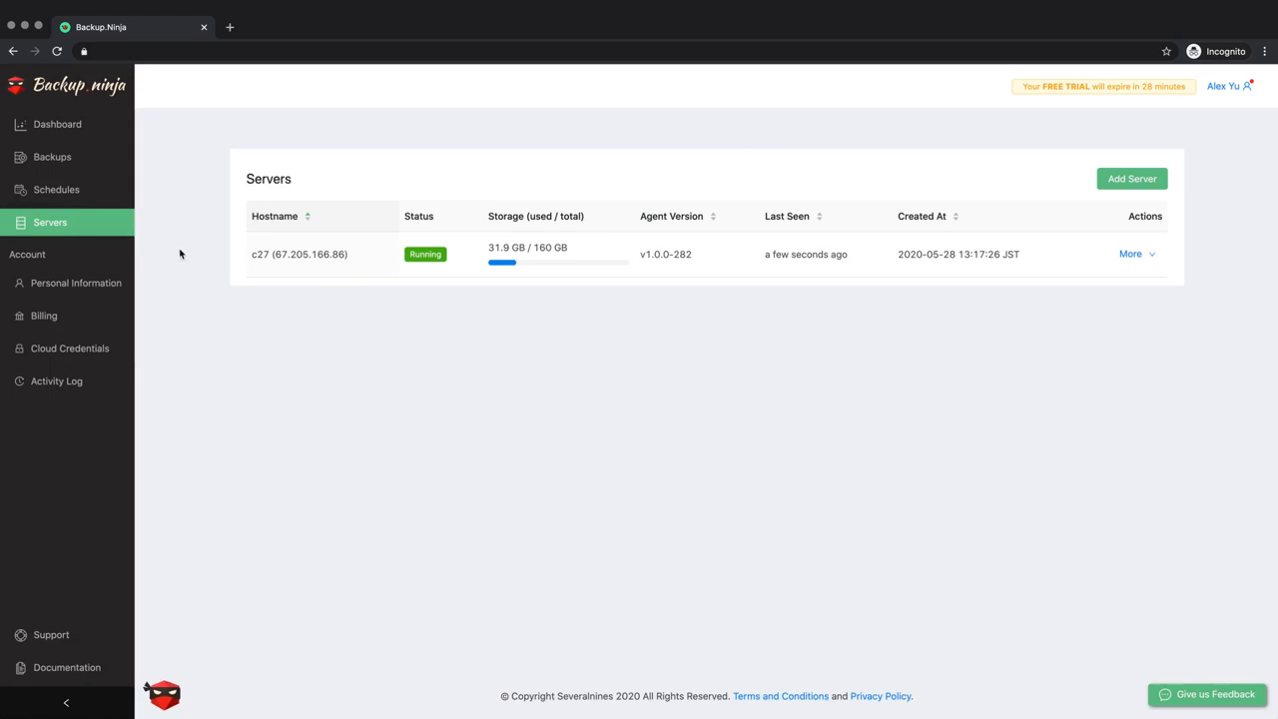
Start a new schedule 'daily-backups-c27' on server c27 using the xtrabackup method.
{"action": "left_click", "coordinate": [56, 188]}
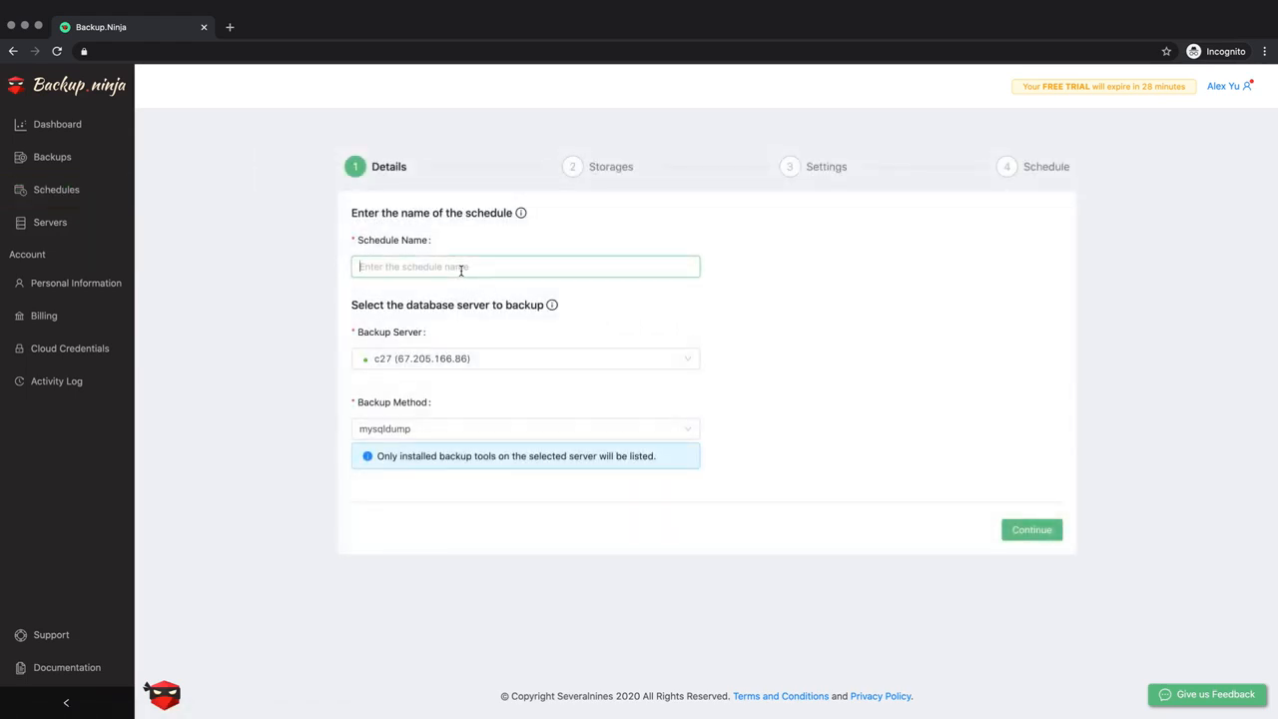
{"action": "type", "text": "dail"}
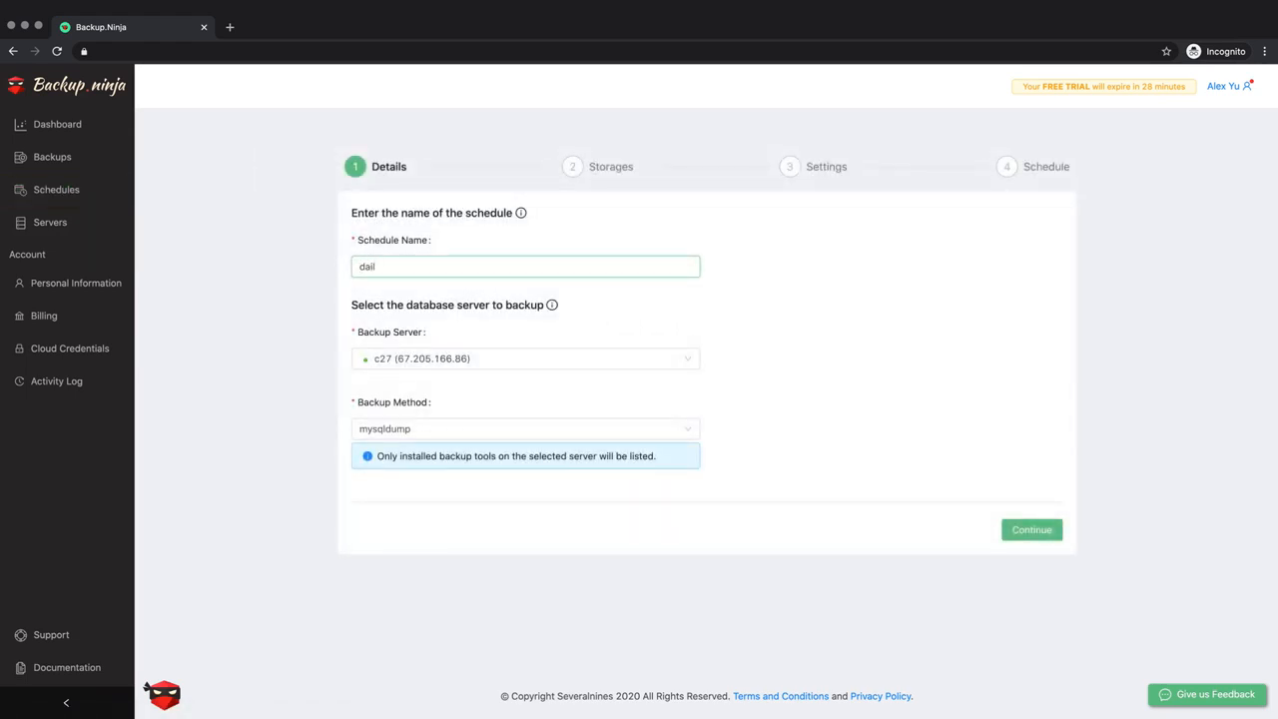
{"action": "type", "text": "y-"}
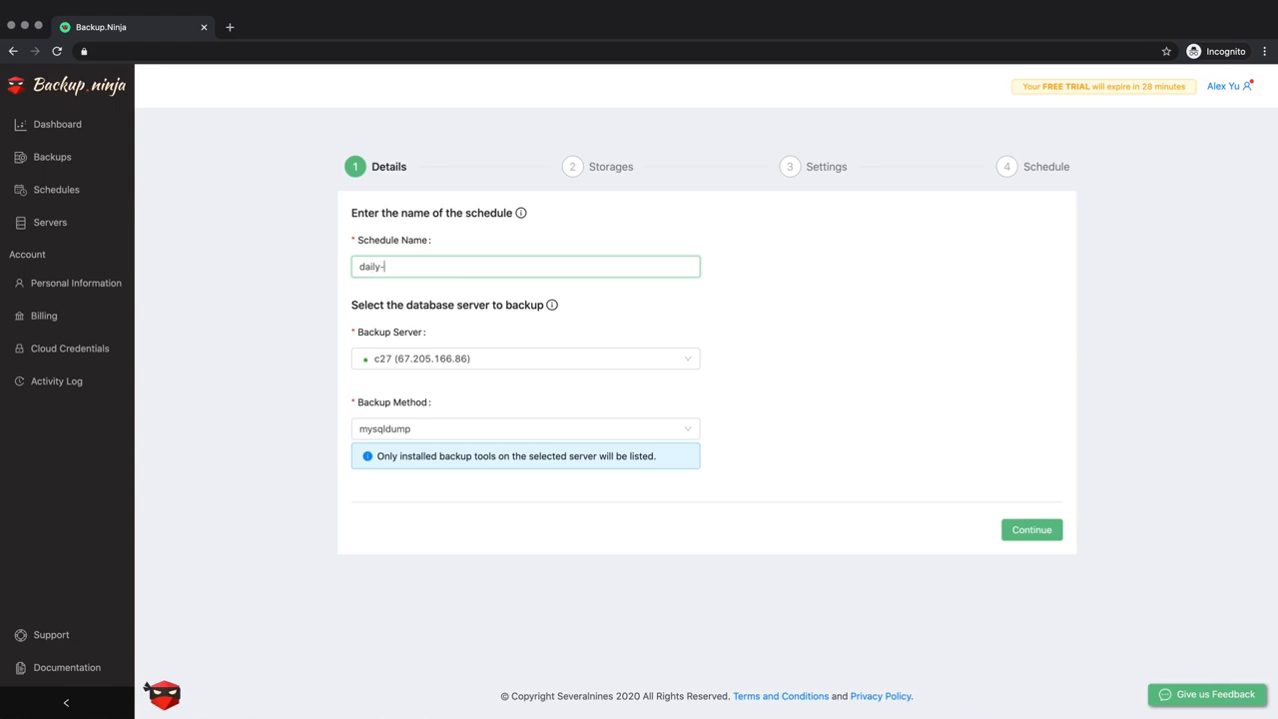
{"action": "type", "text": "backups-"}
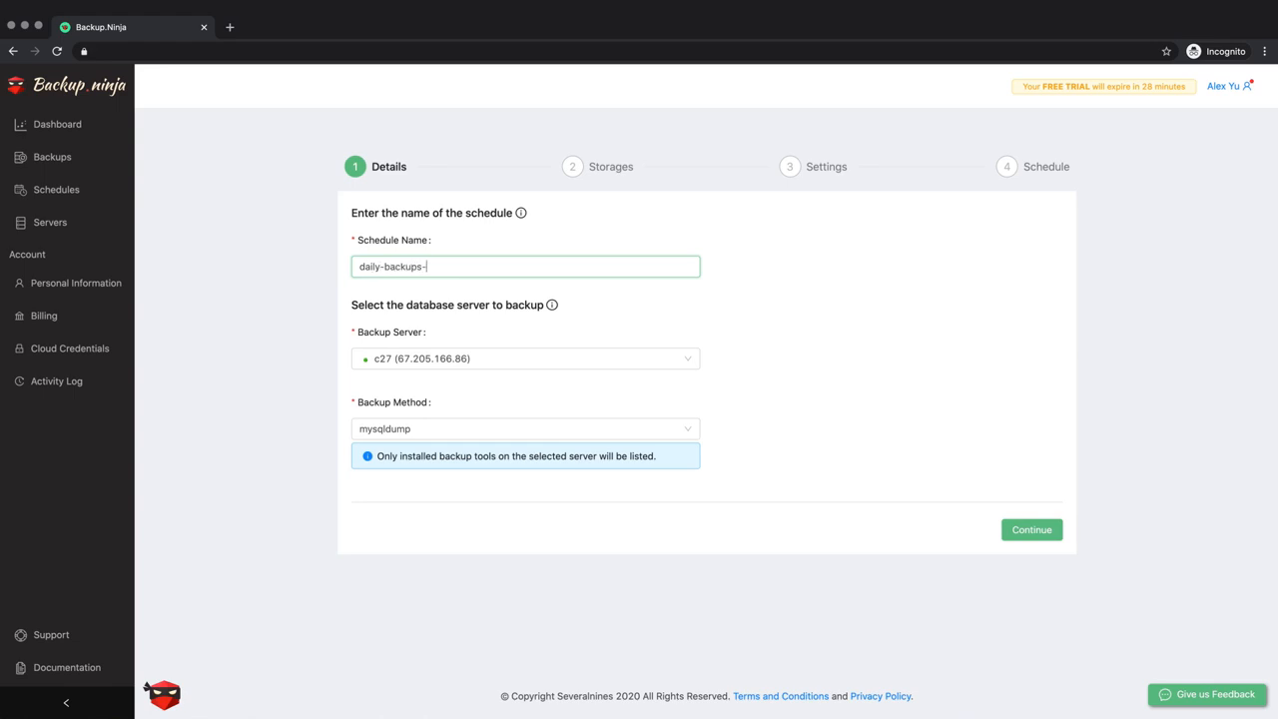
{"action": "type", "text": "c27"}
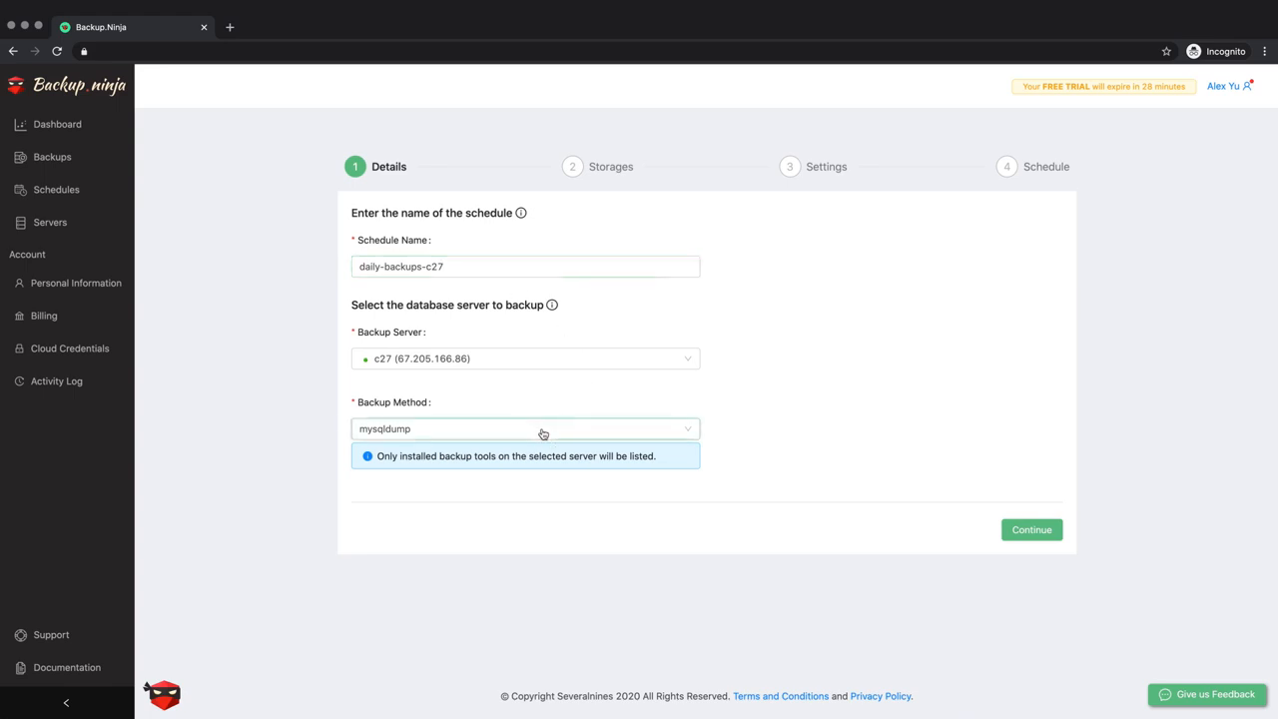
{"action": "left_click", "coordinate": [525, 428]}
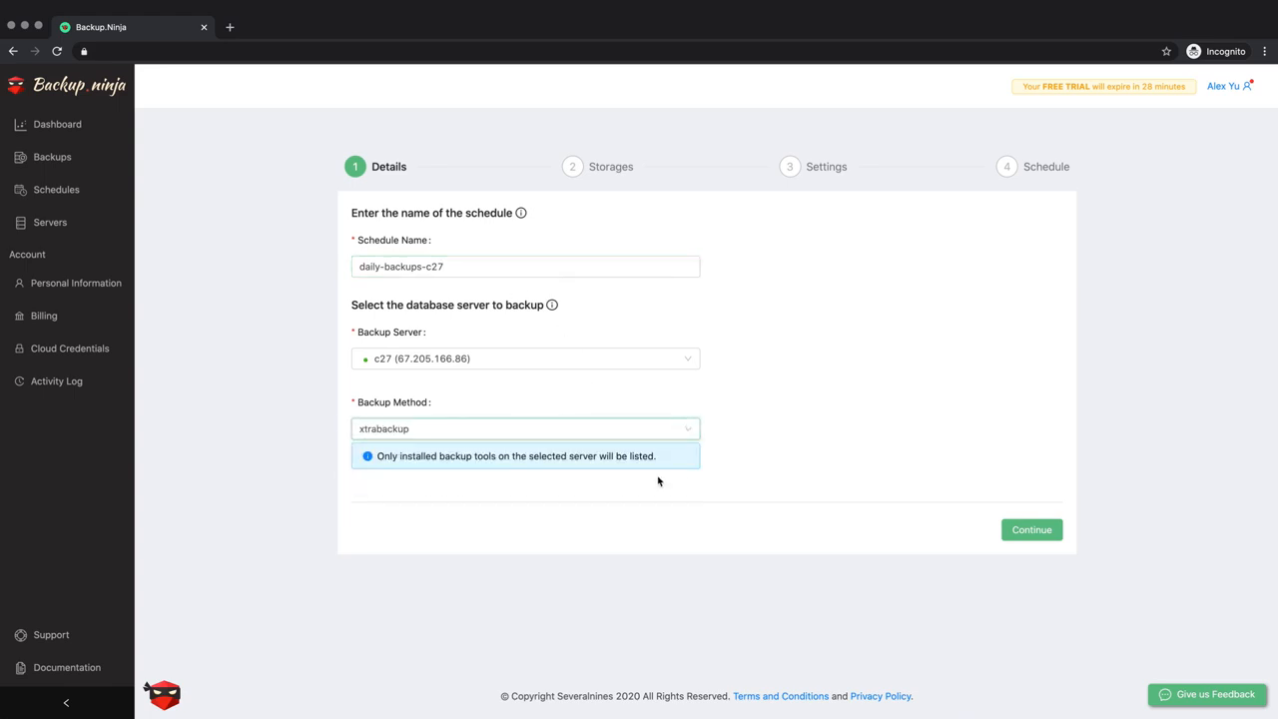
{"action": "left_click", "coordinate": [1031, 529]}
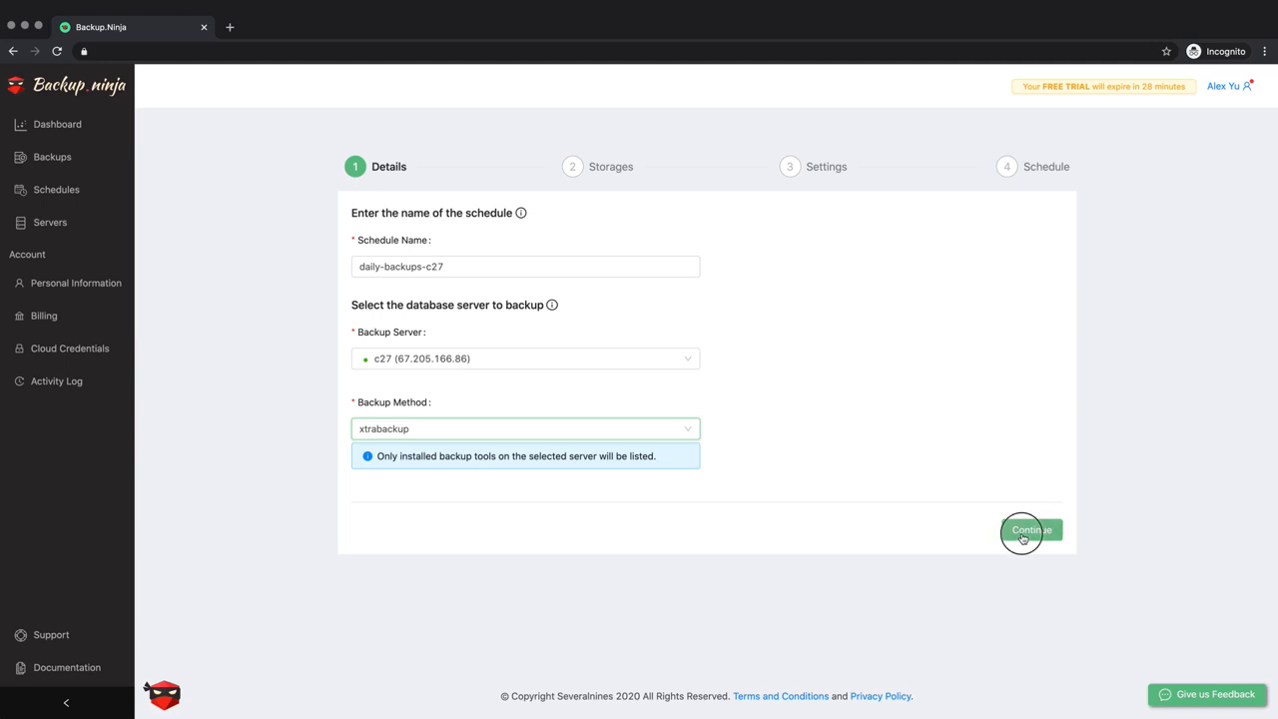
Add local storage at /root/backups with retention of 2 days.
{"action": "left_click", "coordinate": [1031, 530]}
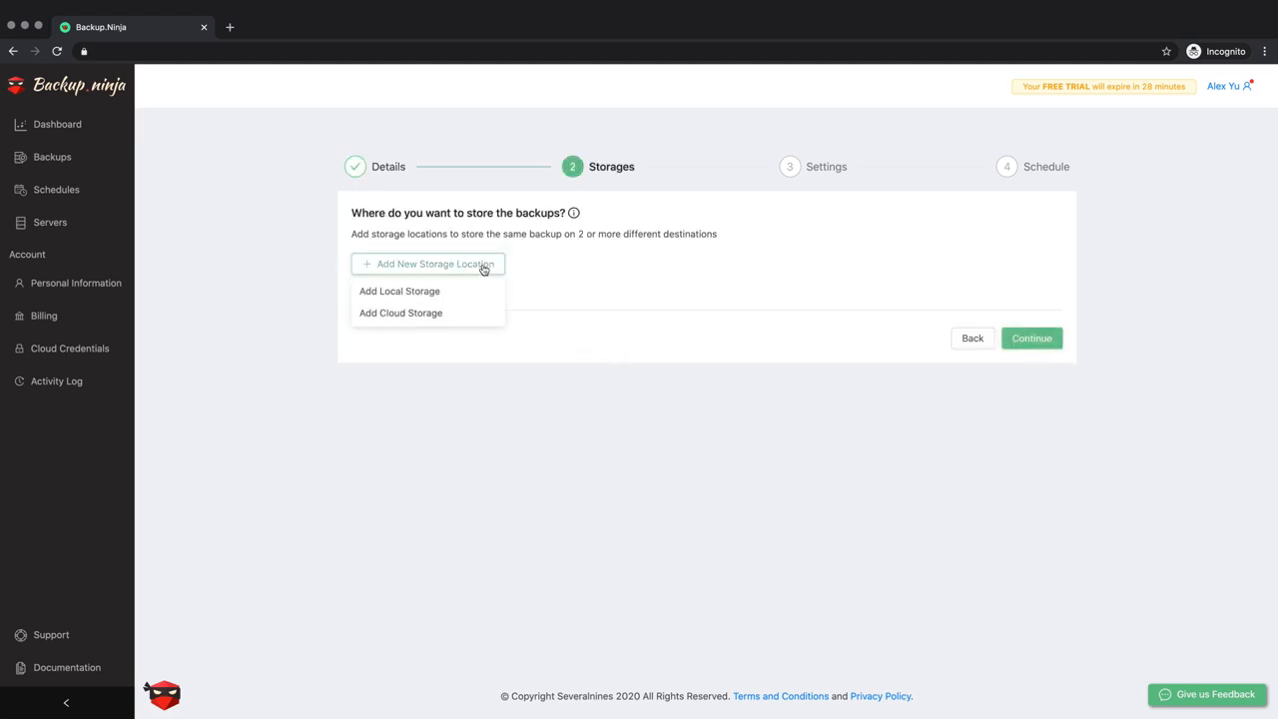
{"action": "left_click", "coordinate": [399, 290]}
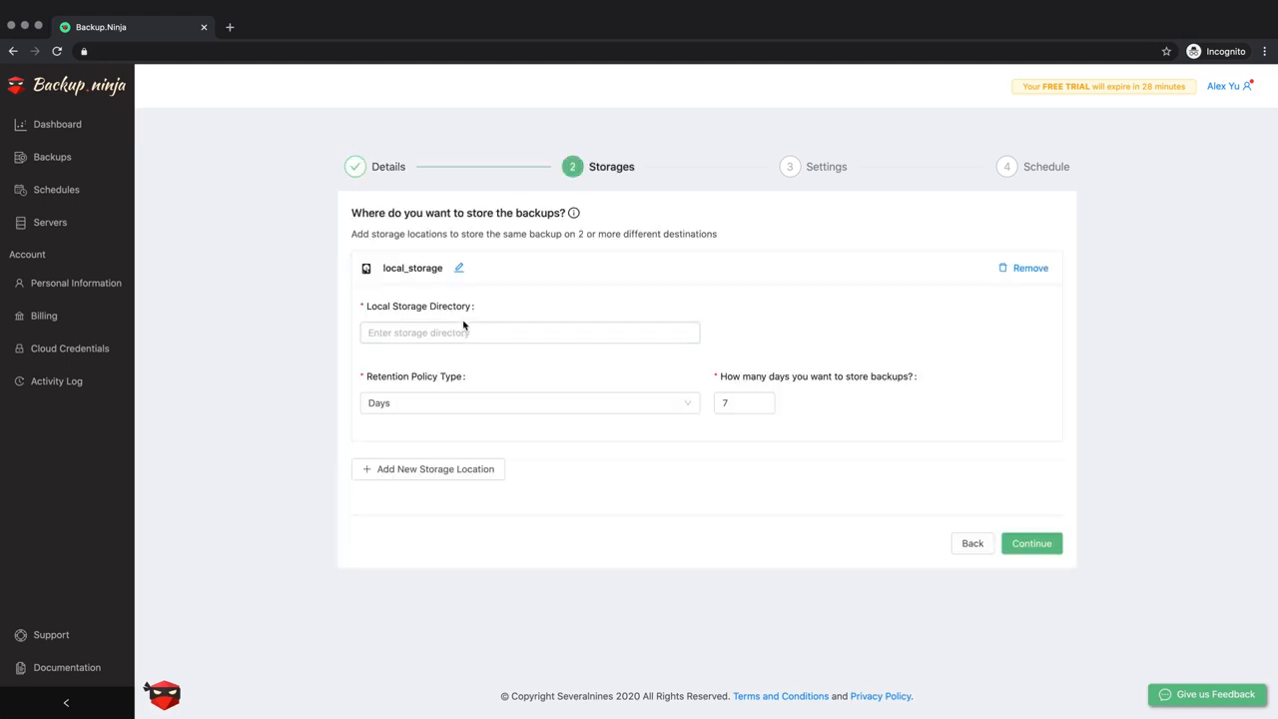
{"action": "type", "text": "/"}
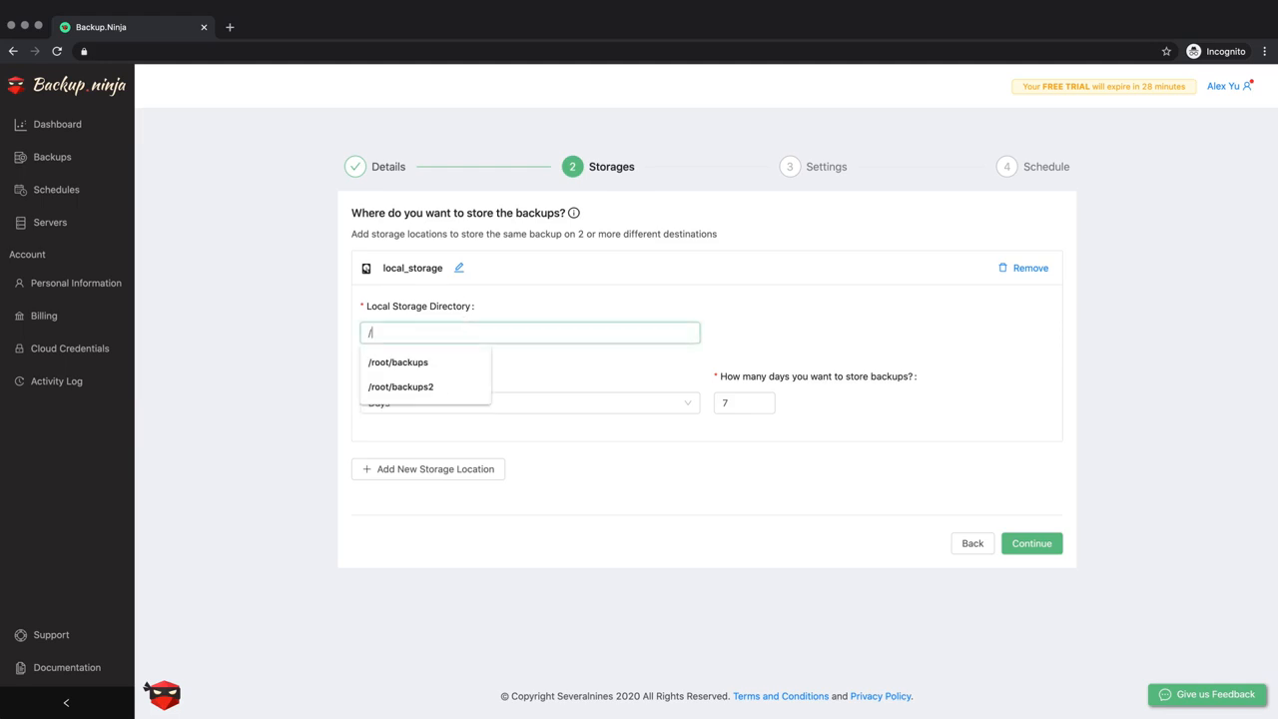
{"action": "left_click", "coordinate": [397, 361]}
{"action": "type", "text": "2"}
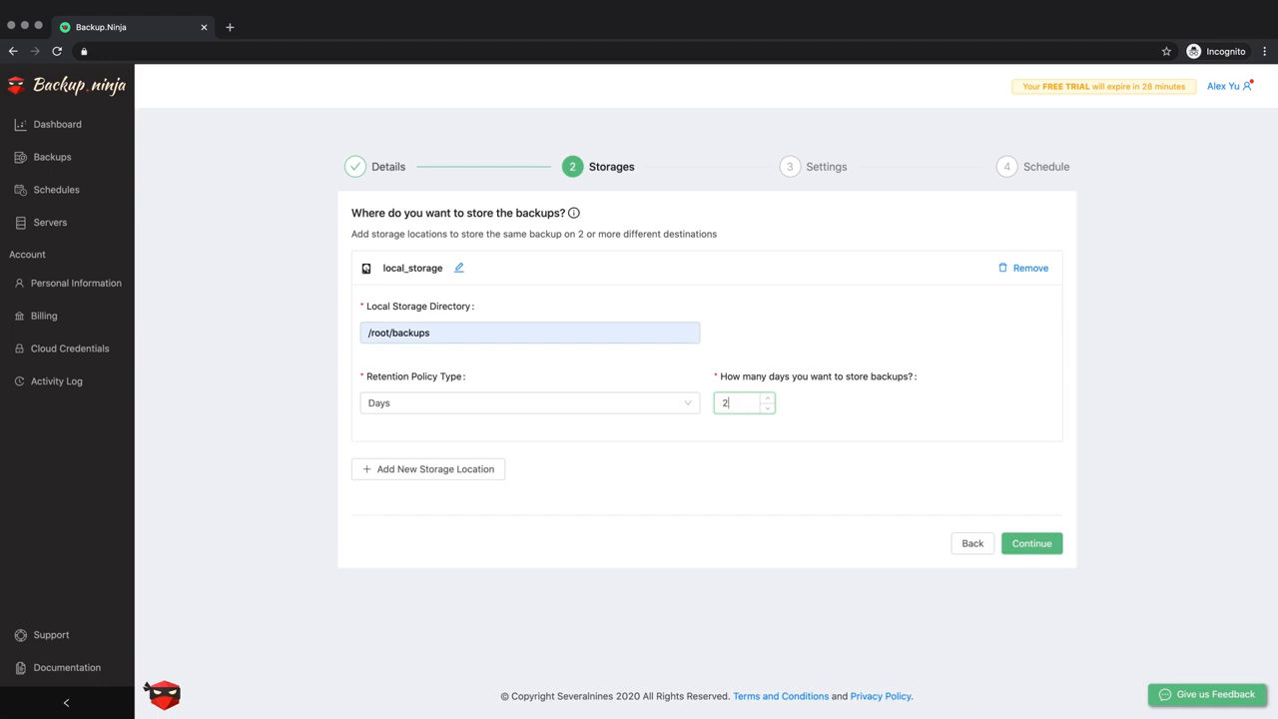
{"action": "left_click", "coordinate": [529, 402]}
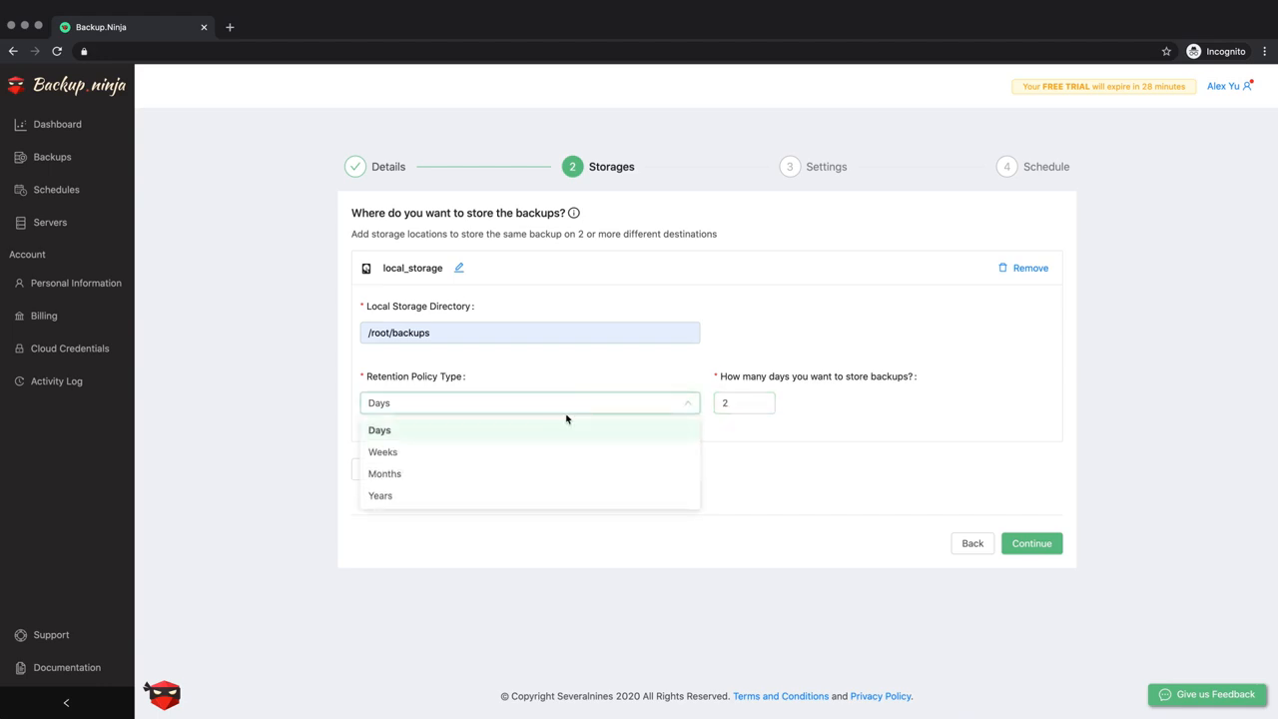
{"action": "left_click", "coordinate": [380, 430]}
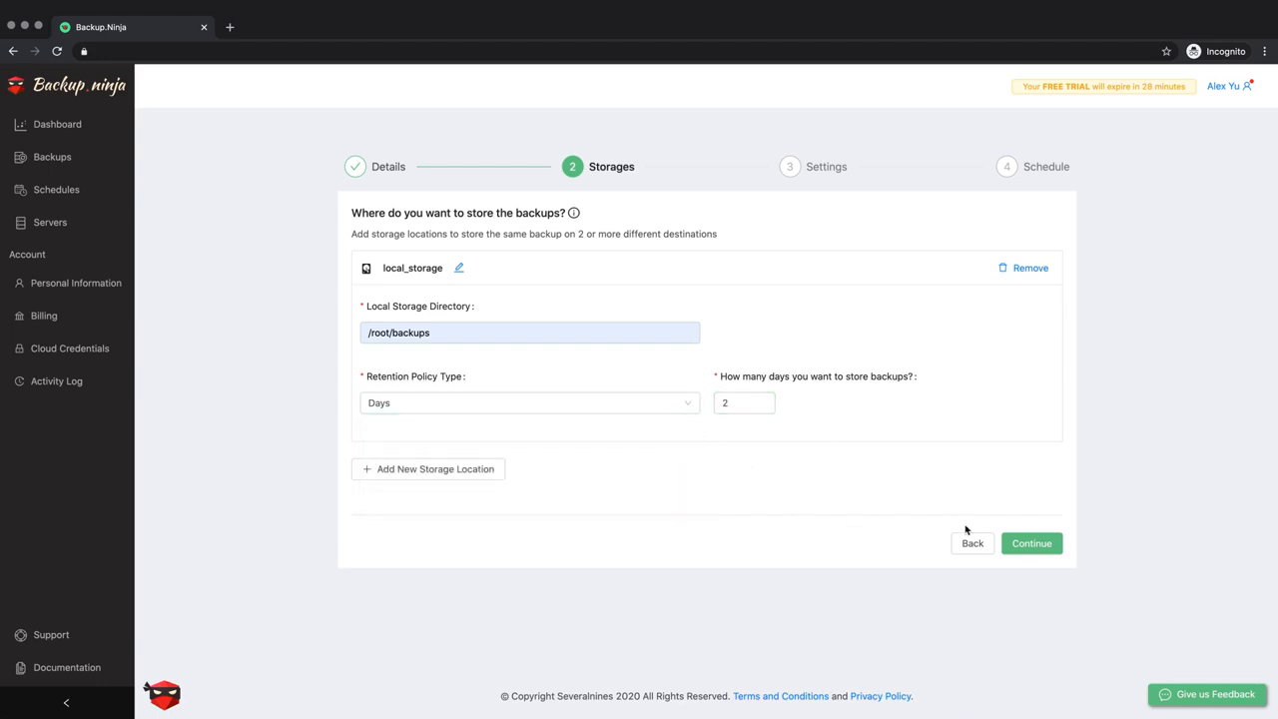
{"action": "left_click", "coordinate": [1031, 542]}
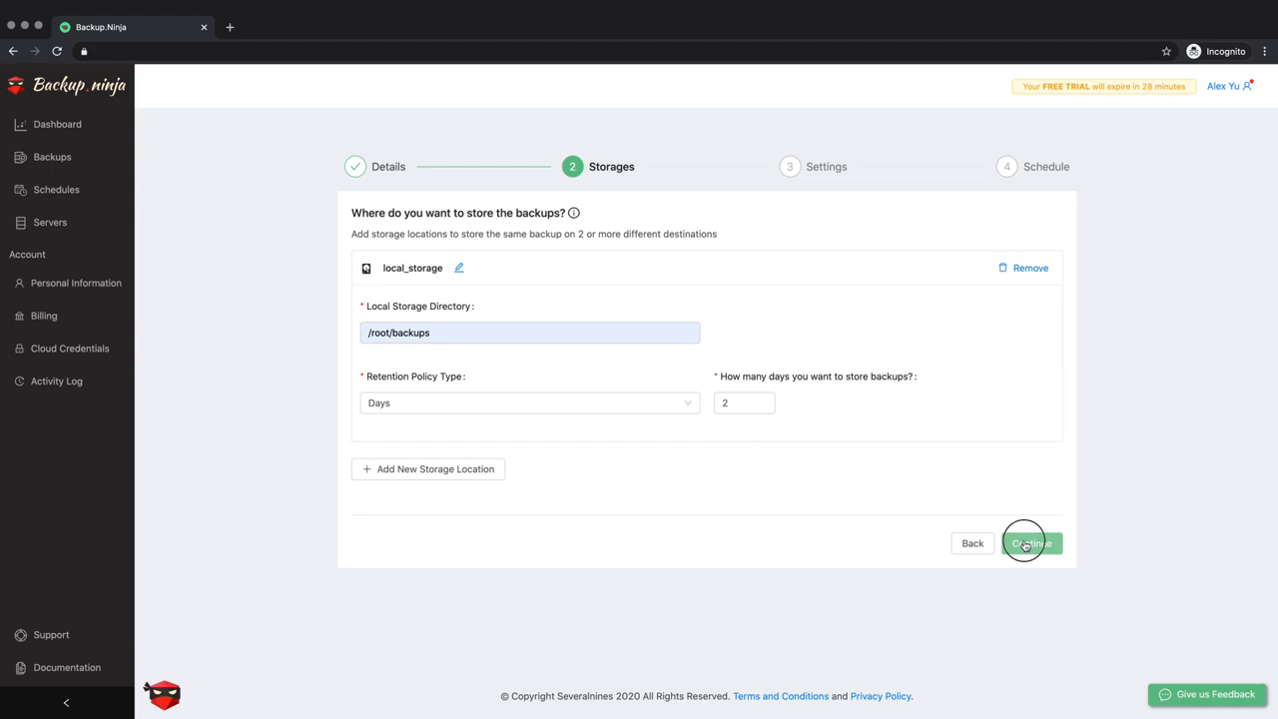
Enable encryption alongside gzip compression and acknowledge the autogenerated encryption key.
{"action": "left_click", "coordinate": [1031, 542]}
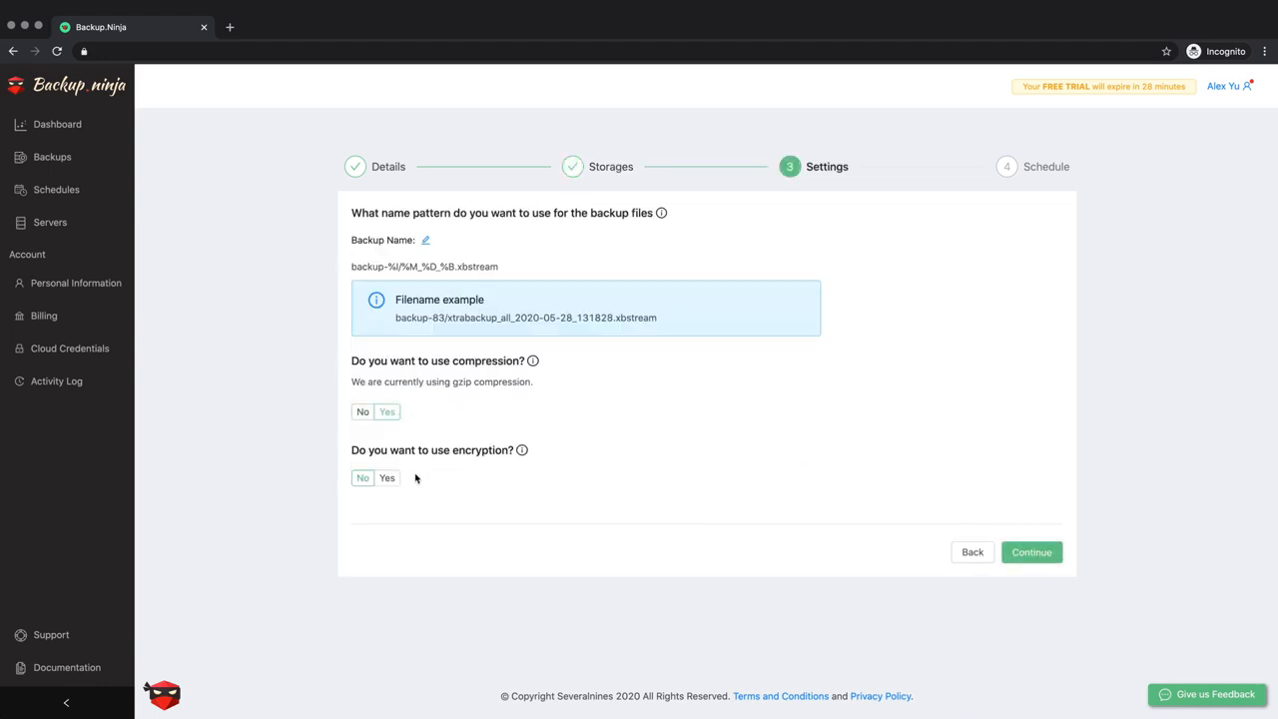
{"action": "left_click", "coordinate": [386, 477]}
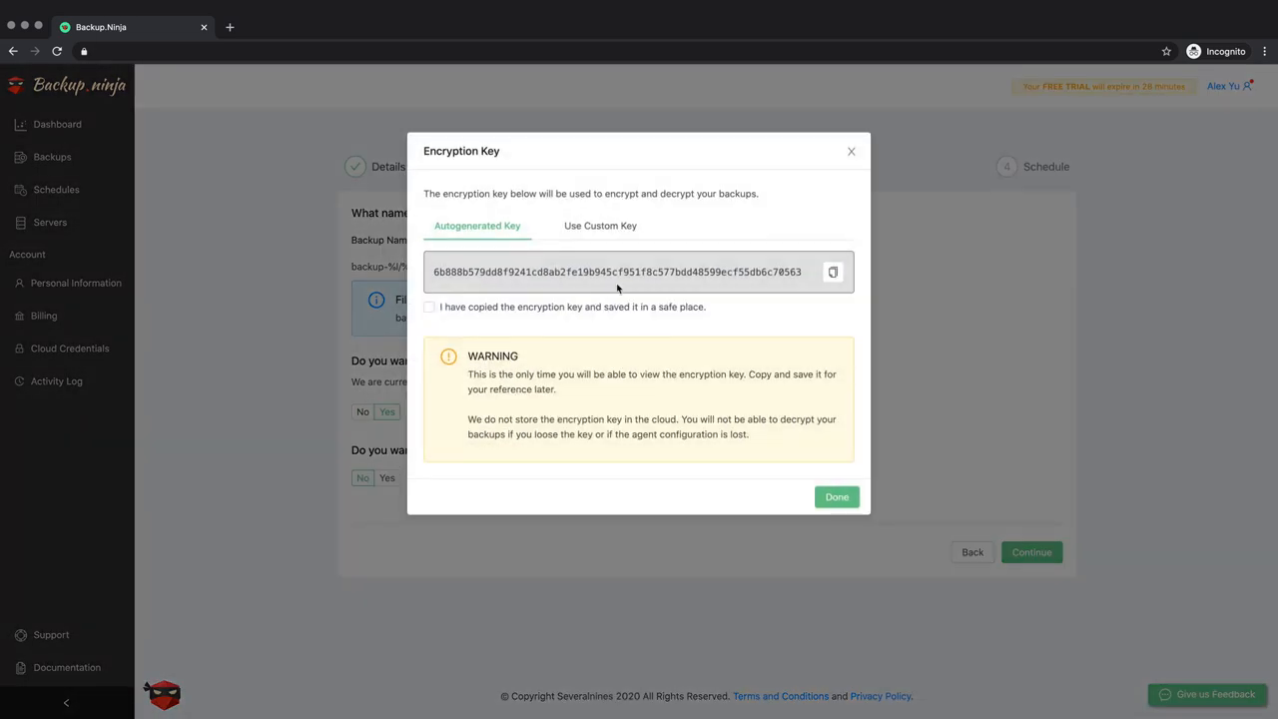
{"action": "left_click", "coordinate": [599, 225]}
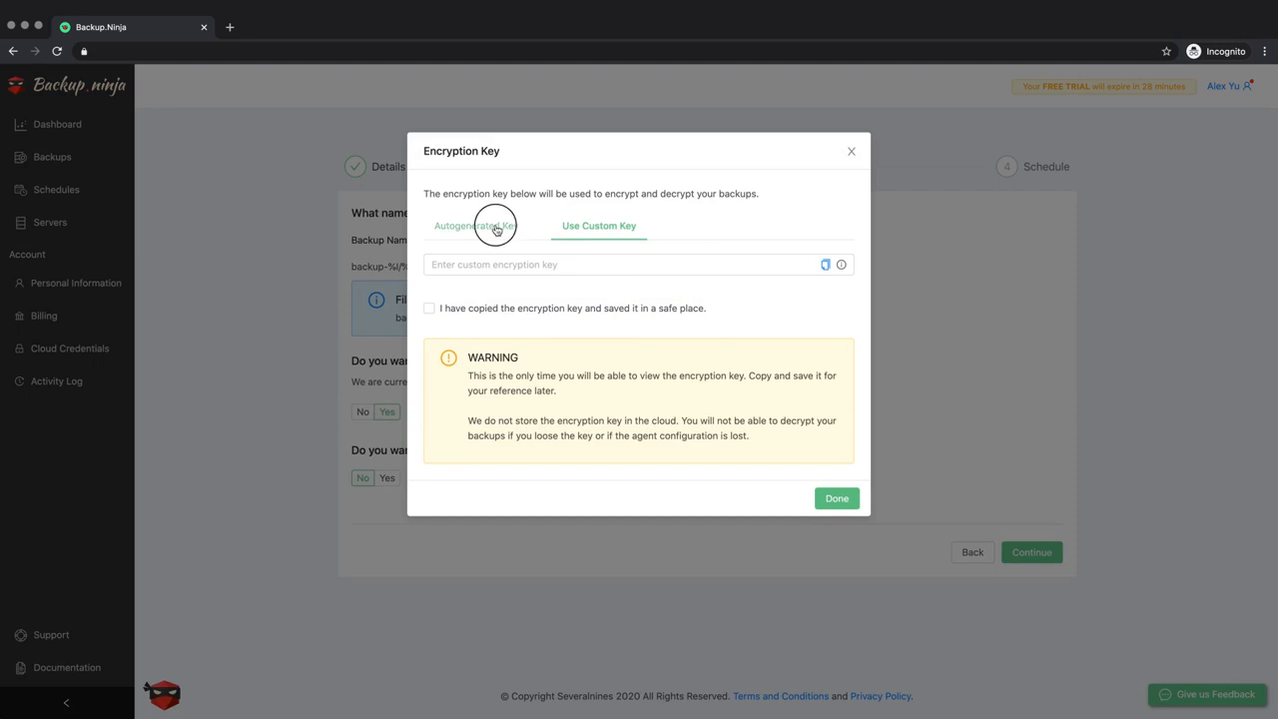
{"action": "left_click", "coordinate": [477, 224]}
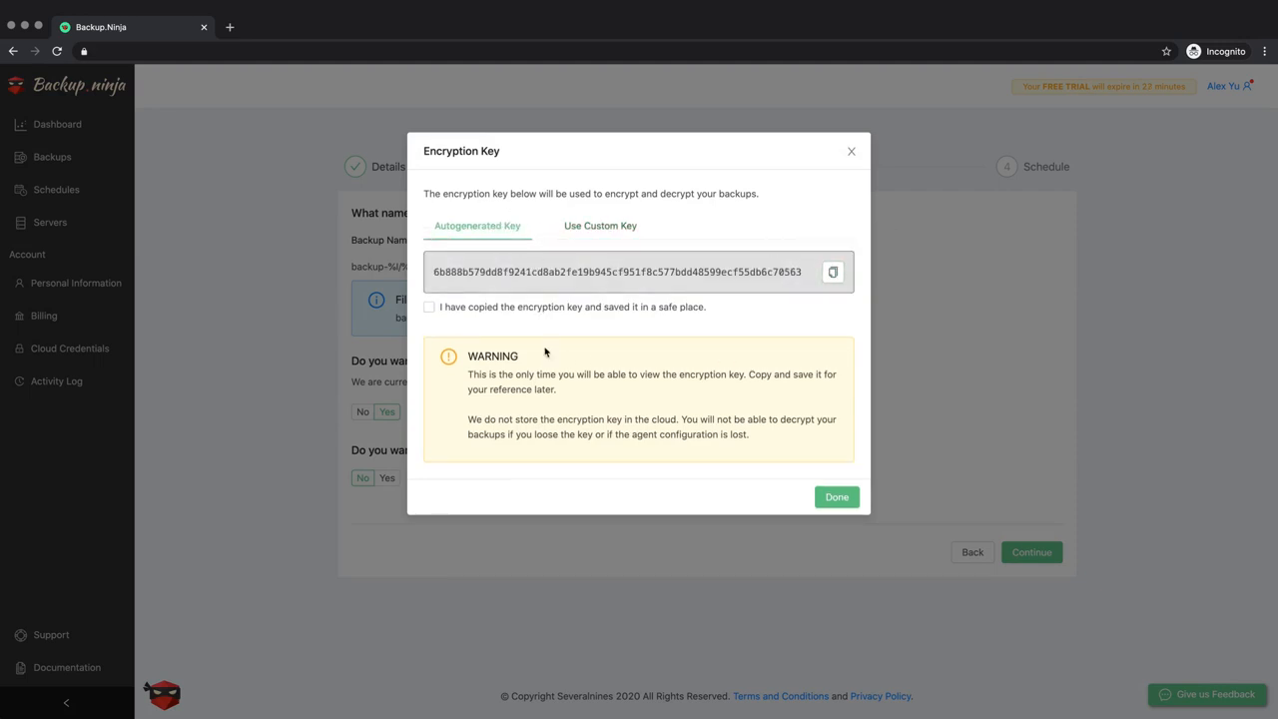
{"action": "left_click", "coordinate": [428, 307]}
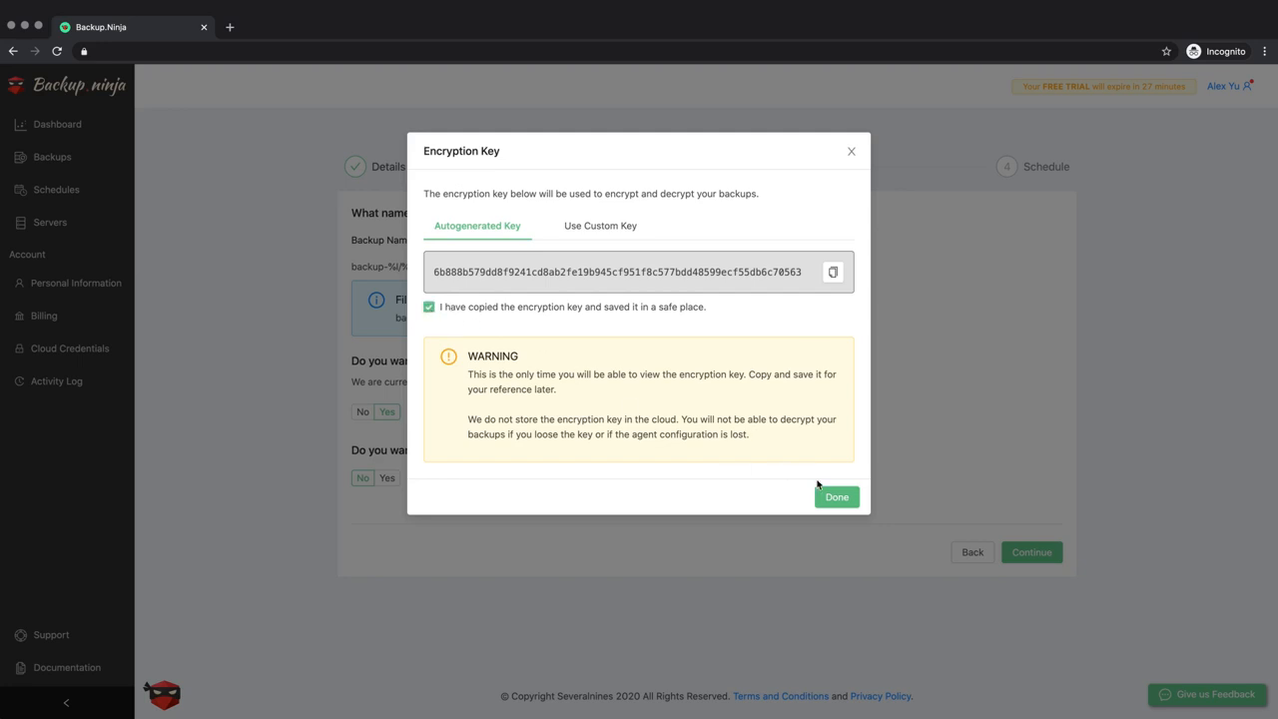
{"action": "left_click", "coordinate": [836, 496]}
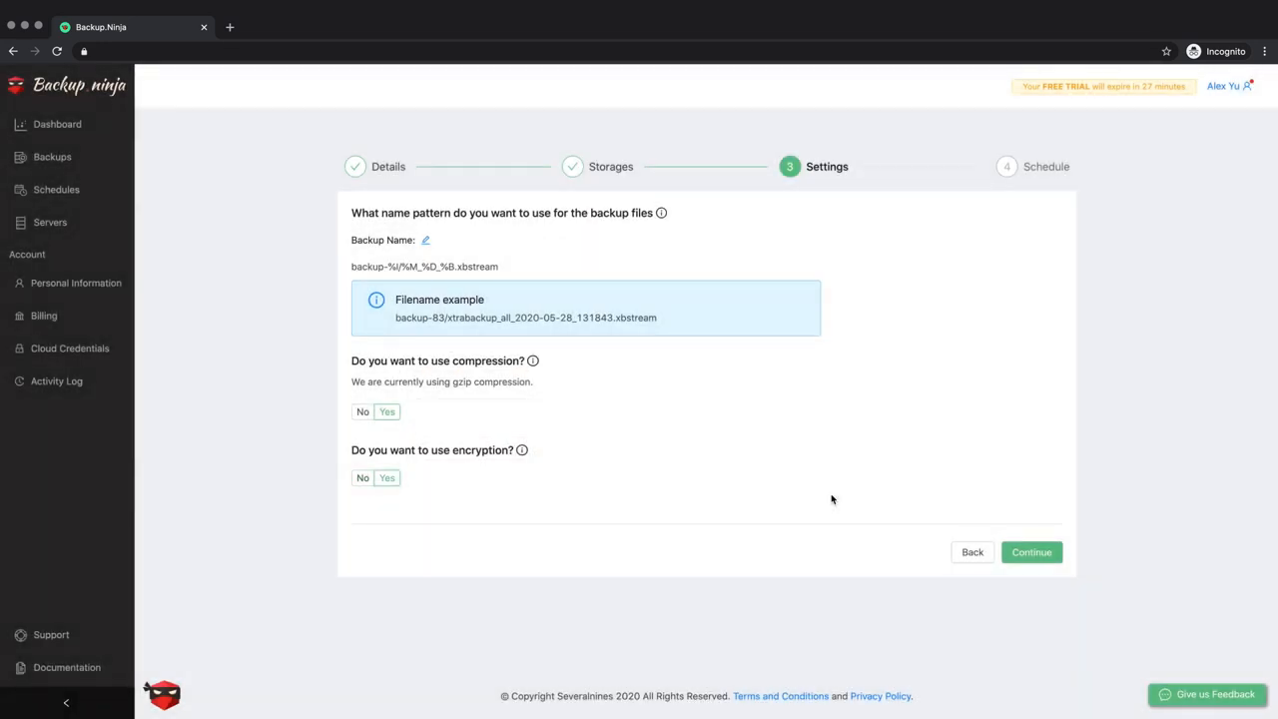
Set the backup schedule to Daily, every 1 day at 01:00.
{"action": "left_click", "coordinate": [1031, 552]}
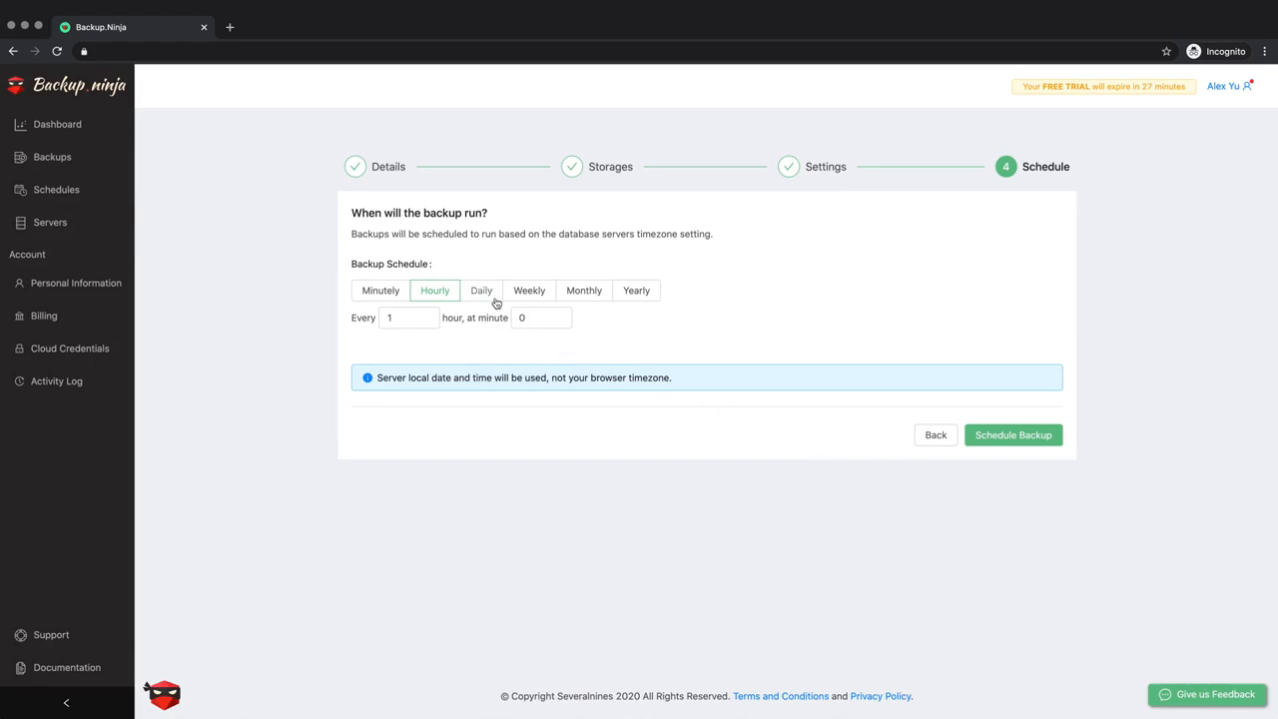
{"action": "left_click", "coordinate": [481, 290]}
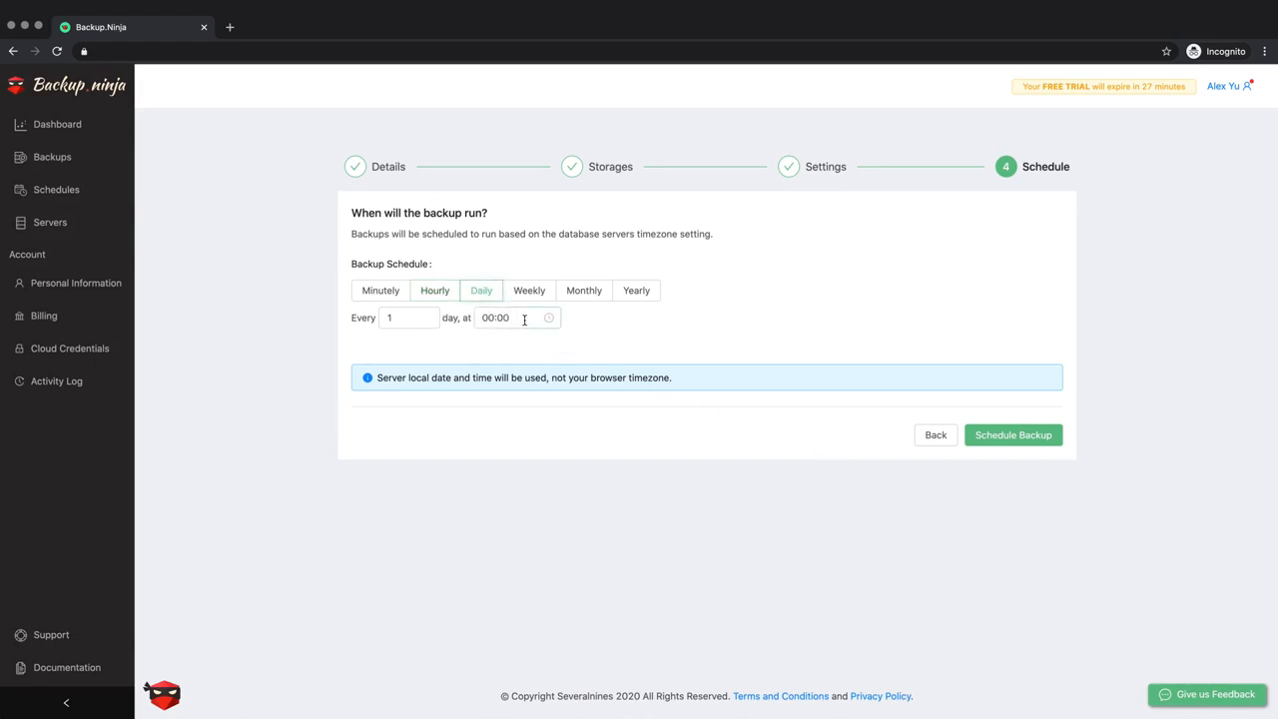
{"action": "left_click", "coordinate": [496, 317]}
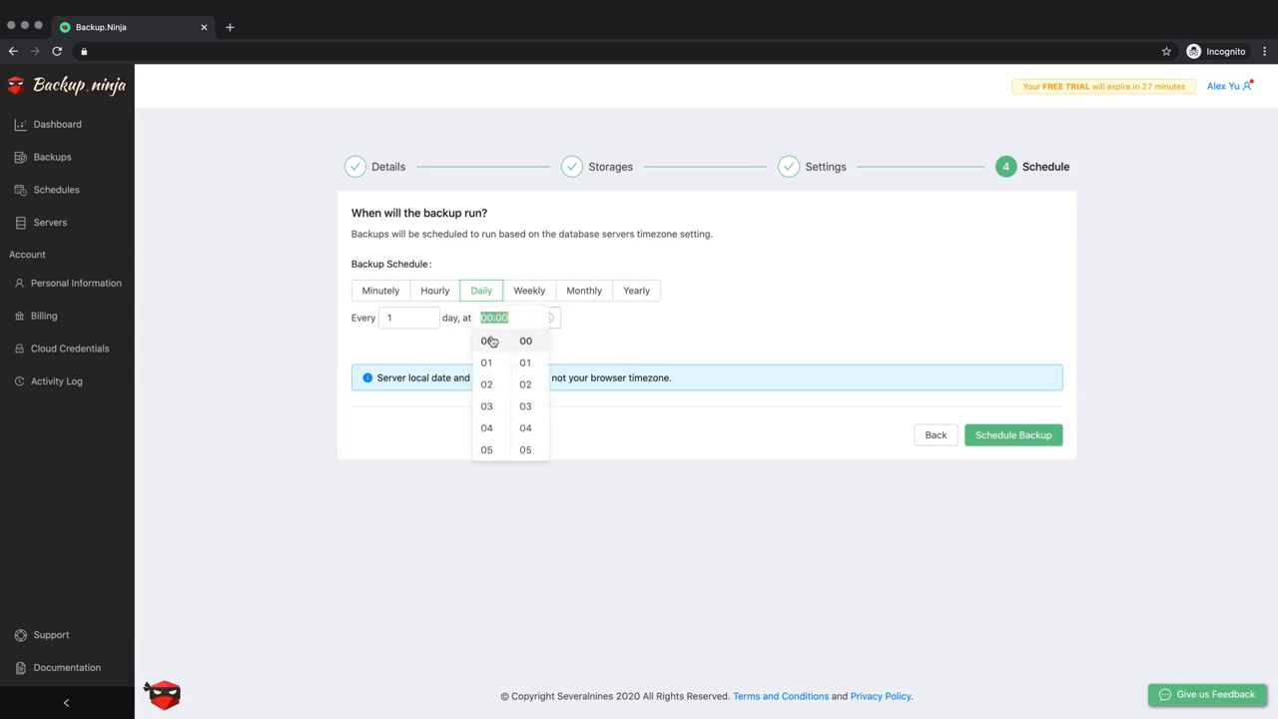
{"action": "left_click", "coordinate": [486, 362]}
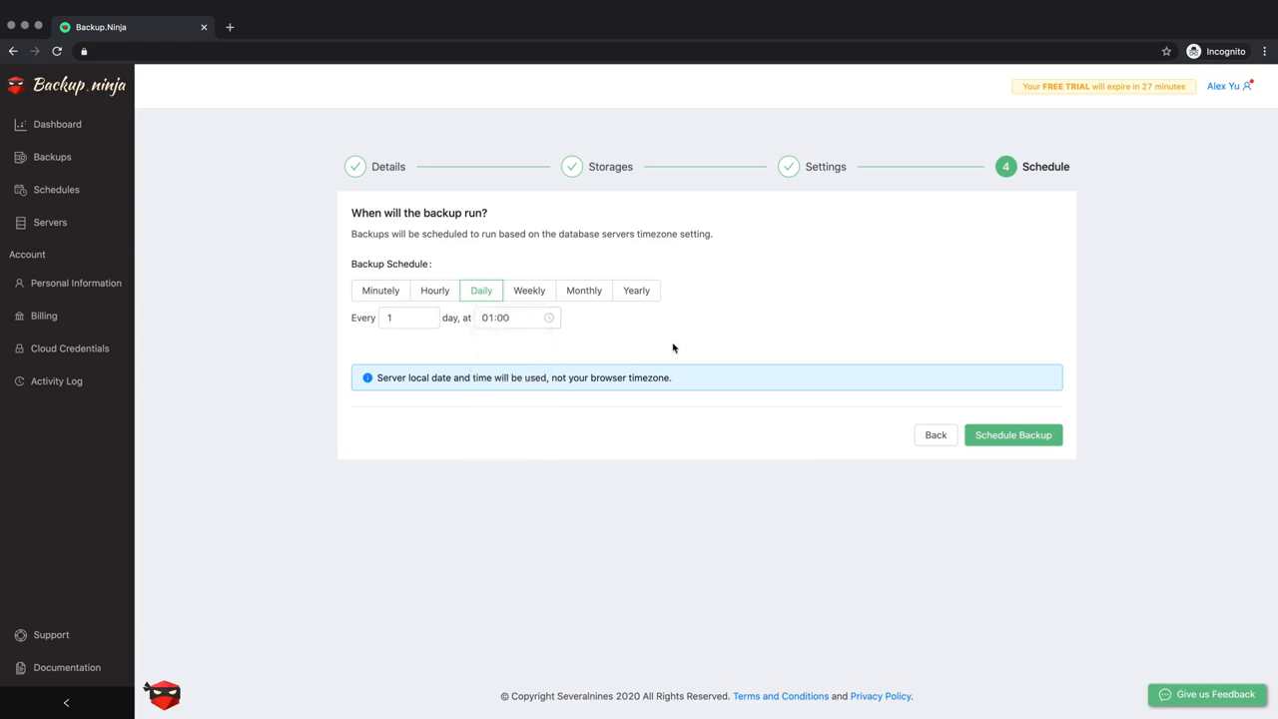
{"action": "mouse_move", "coordinate": [1012, 434]}
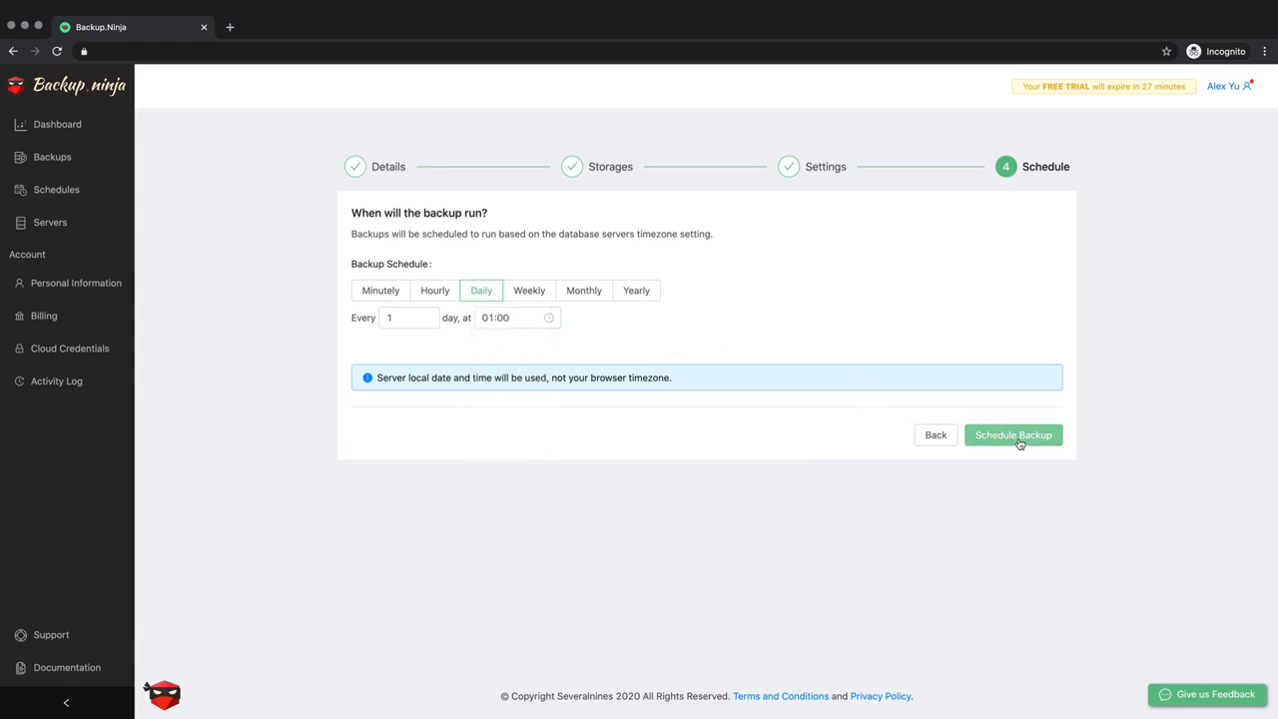